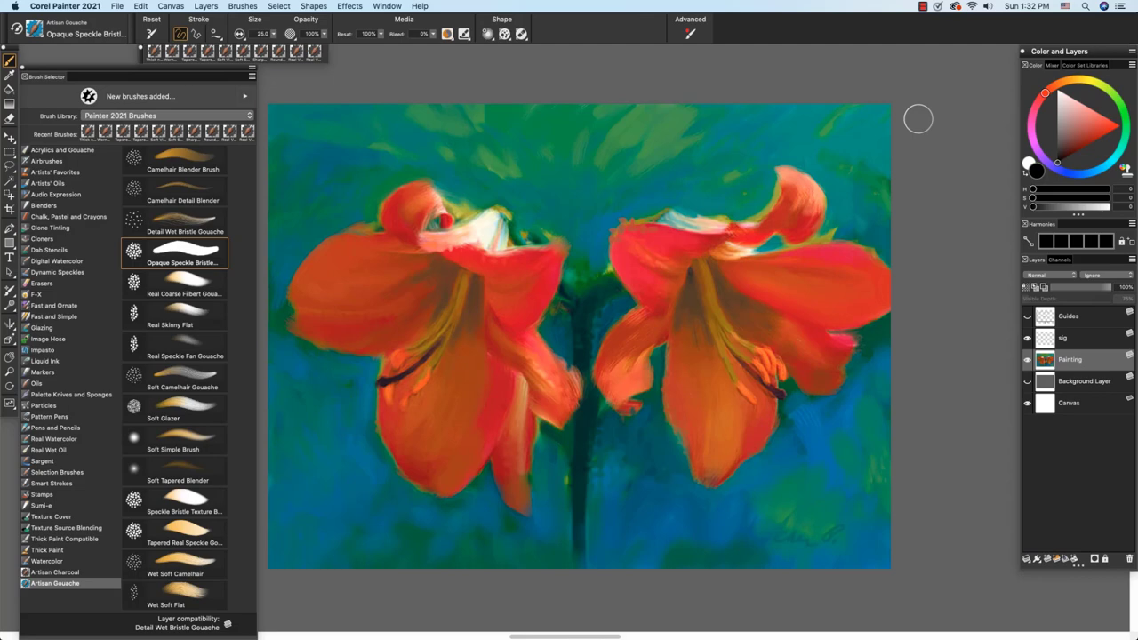
pyautogui.moveTo(809, 201)
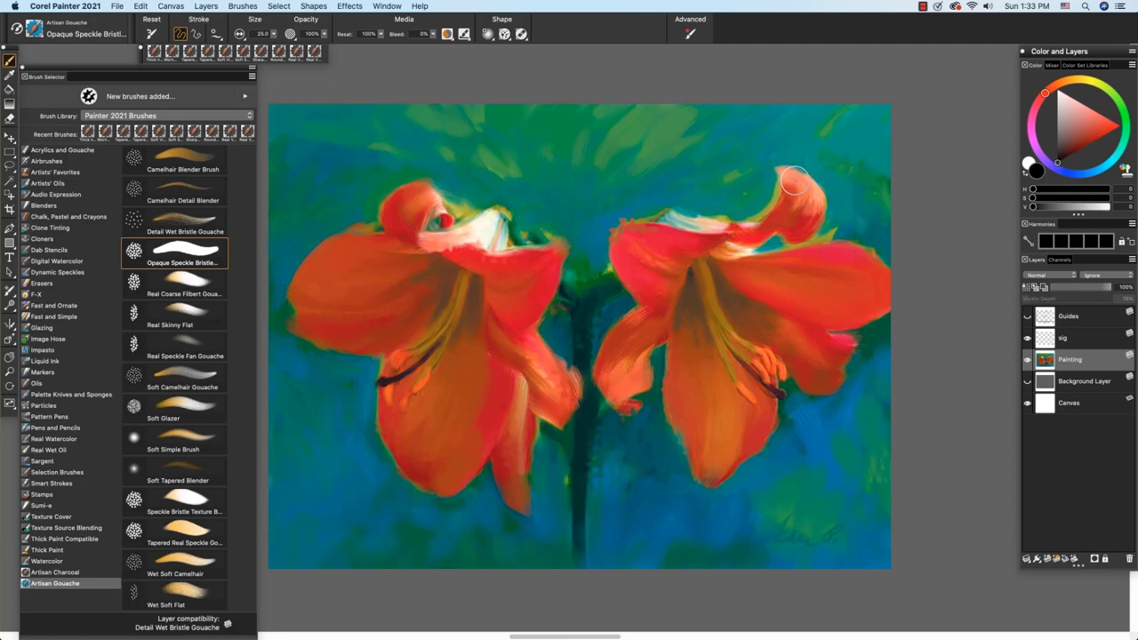
pyautogui.moveTo(919, 11)
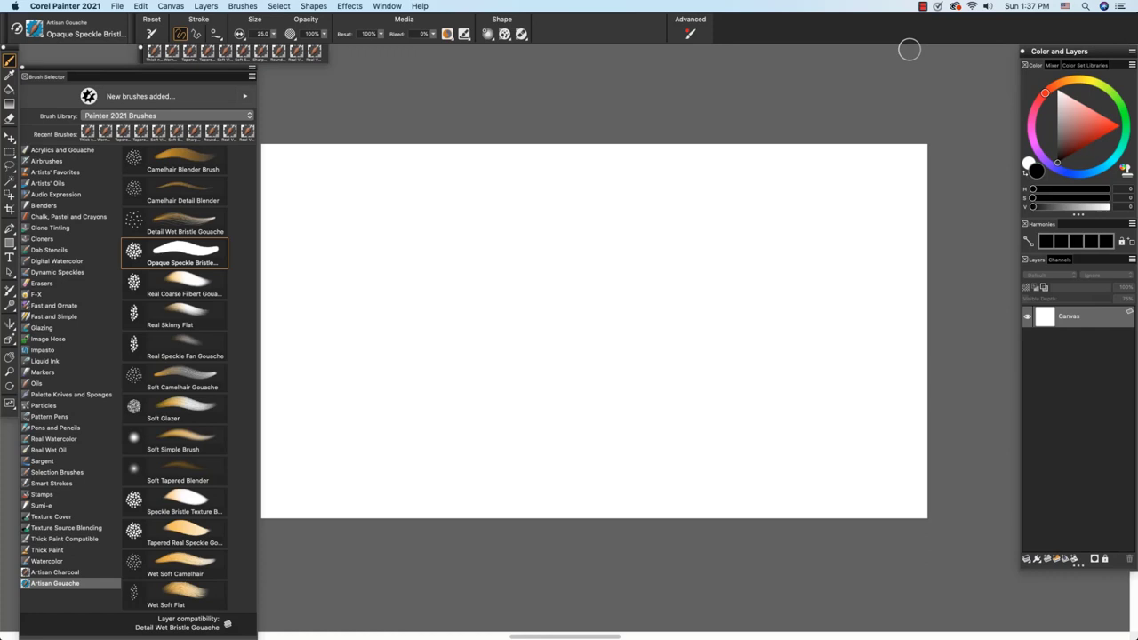
pyautogui.moveTo(521, 34)
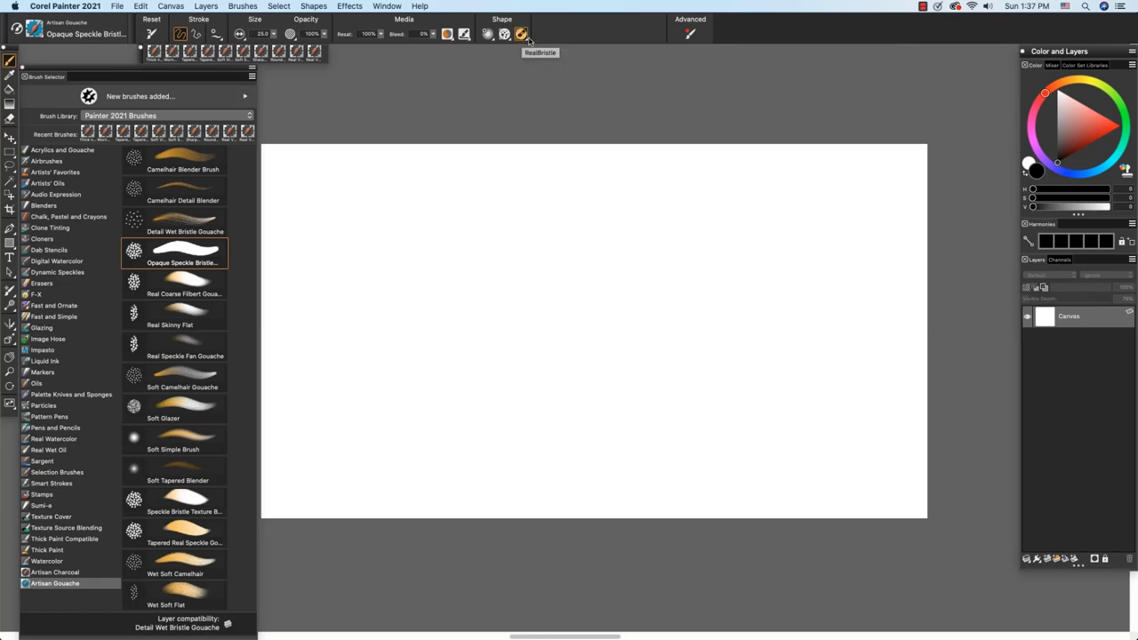
# Step: Pick blue and paint a first Opaque Speckle Bristle Gouache stroke at the canvas top-left
pyautogui.click(386, 6)
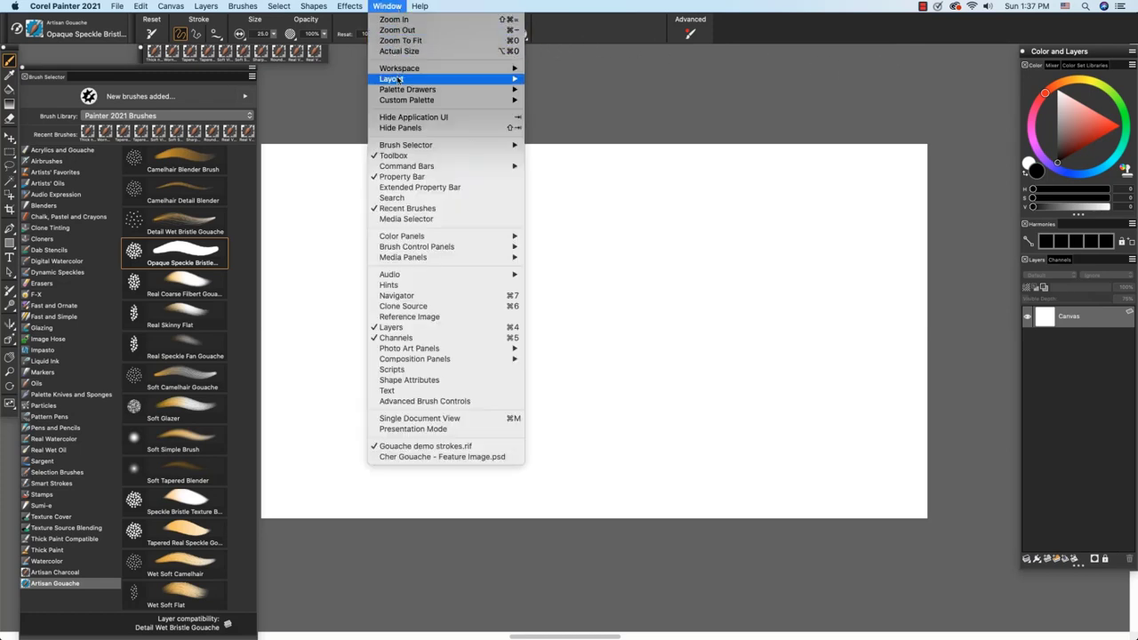
pyautogui.moveTo(405, 145)
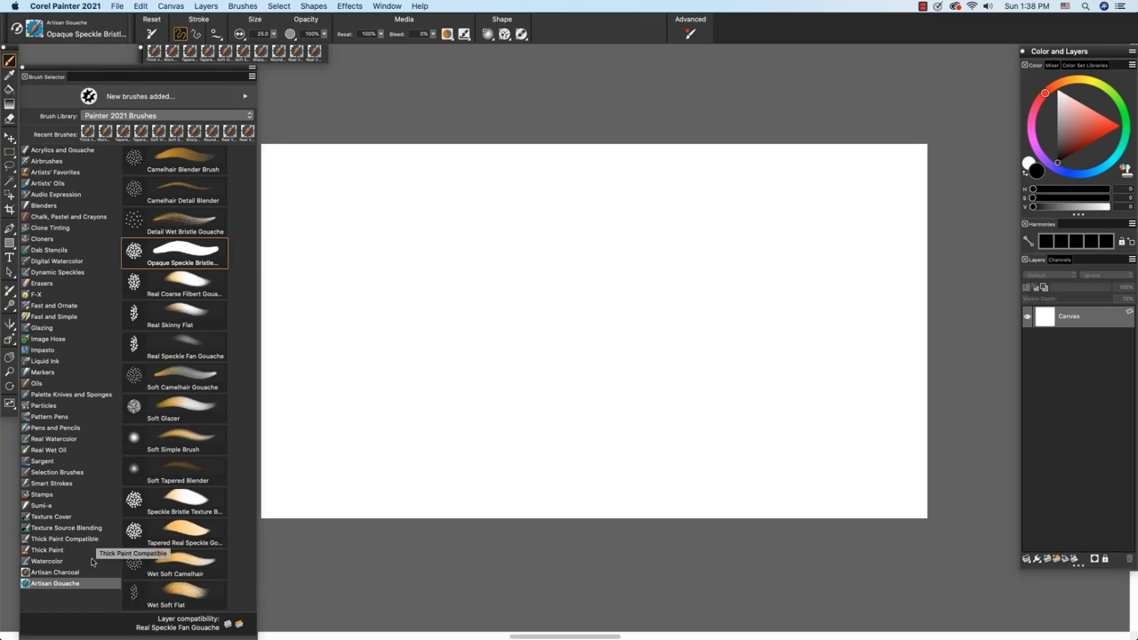
pyautogui.moveTo(124, 635)
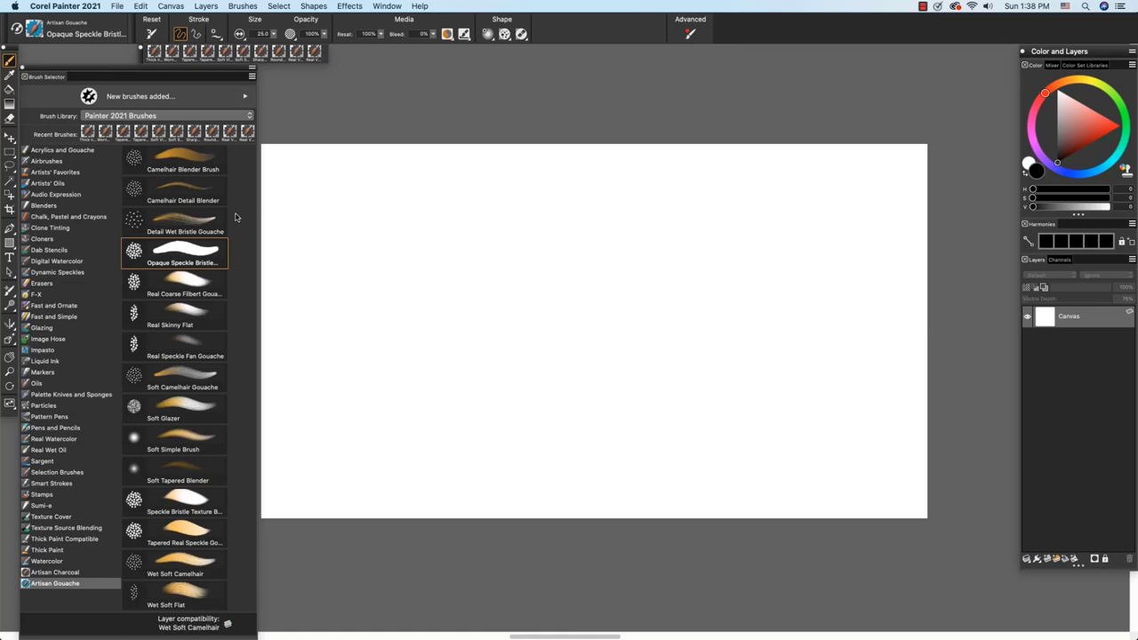
pyautogui.moveTo(193, 256)
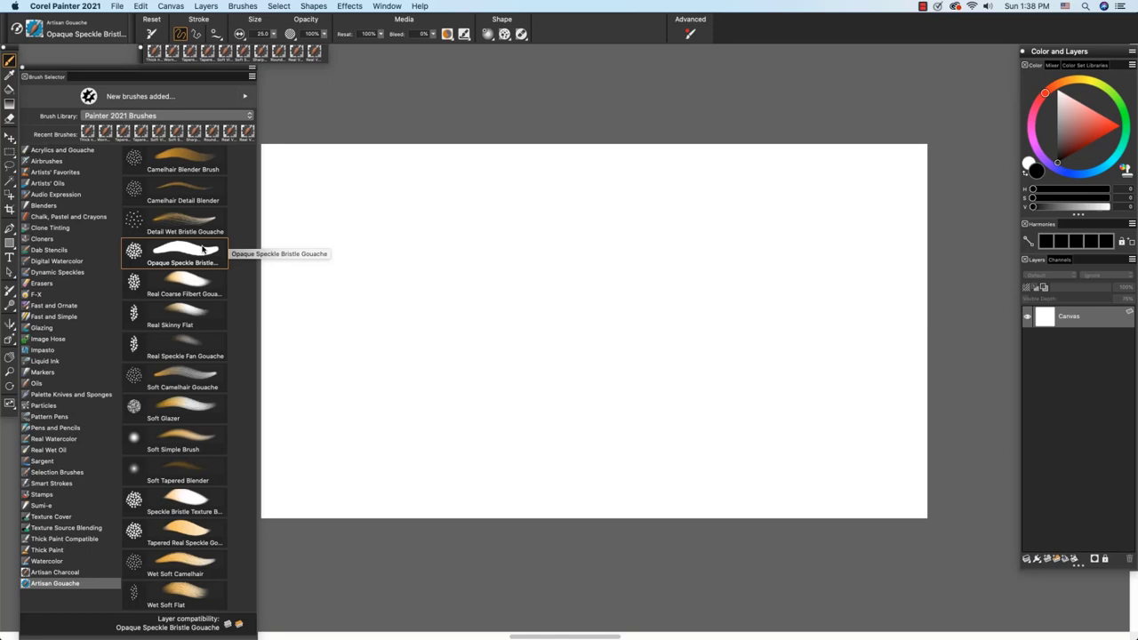
pyautogui.moveTo(207, 163)
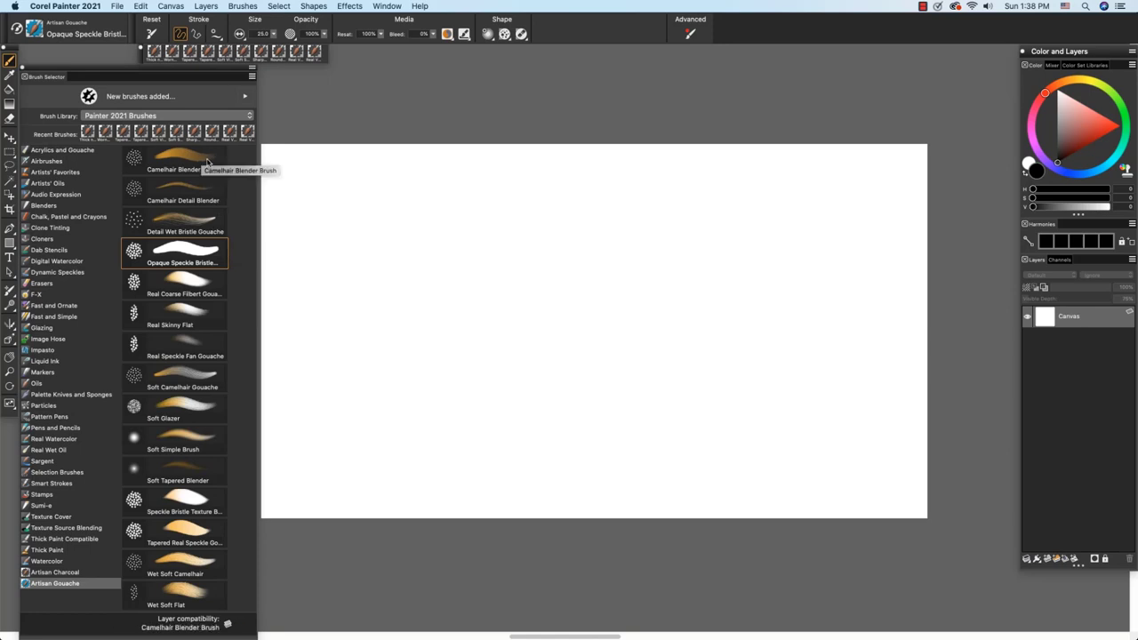
pyautogui.moveTo(1071, 174)
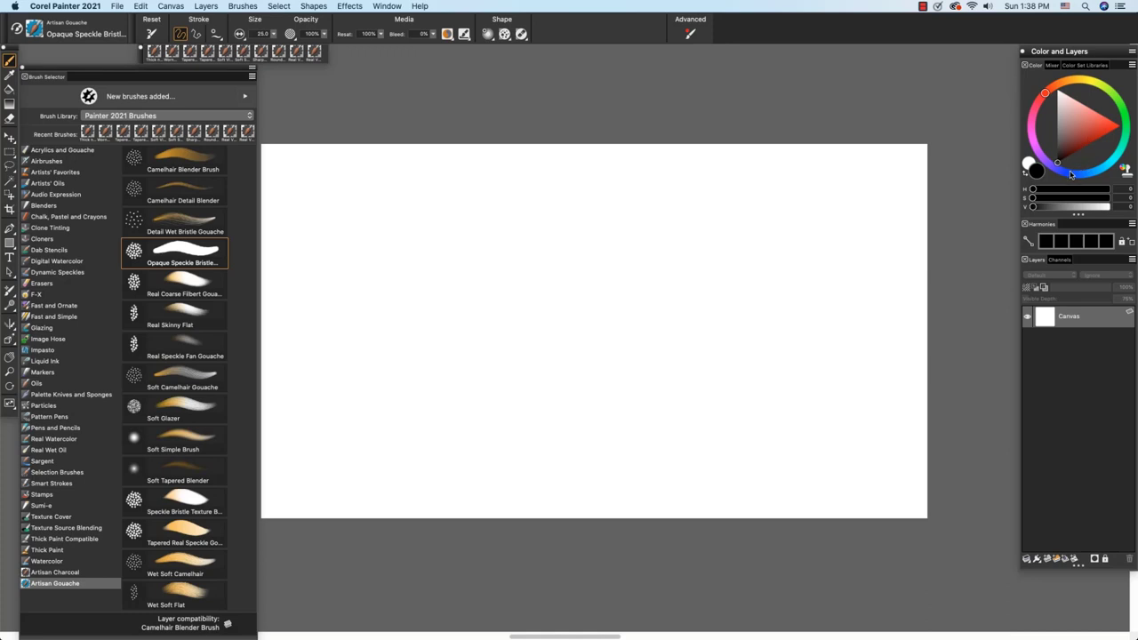
pyautogui.click(1107, 118)
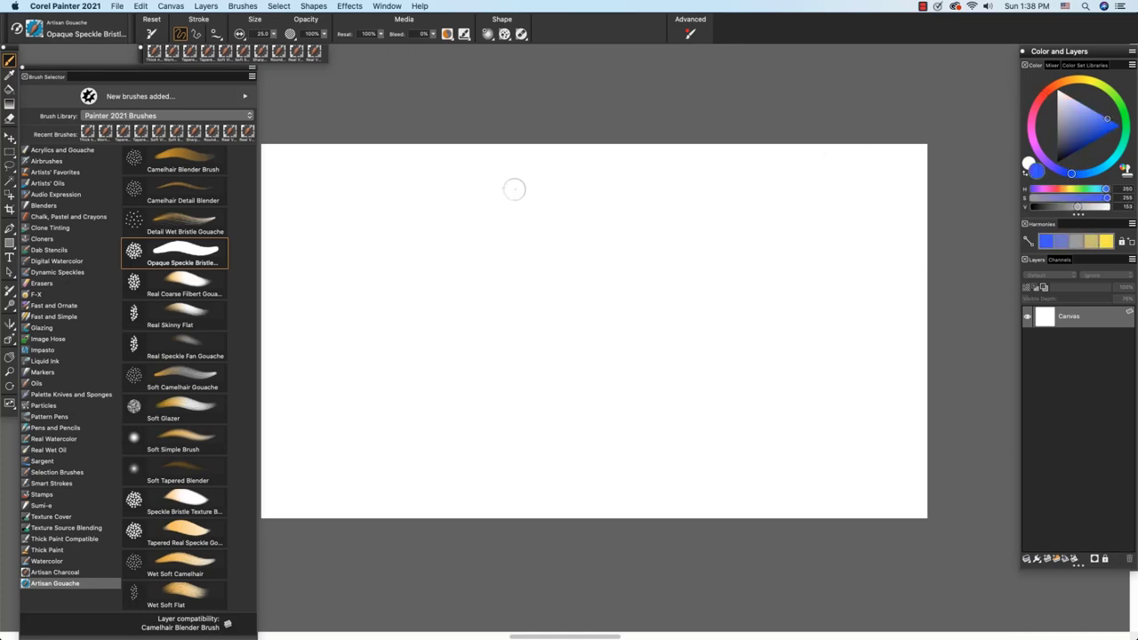
pyautogui.moveTo(300, 169)
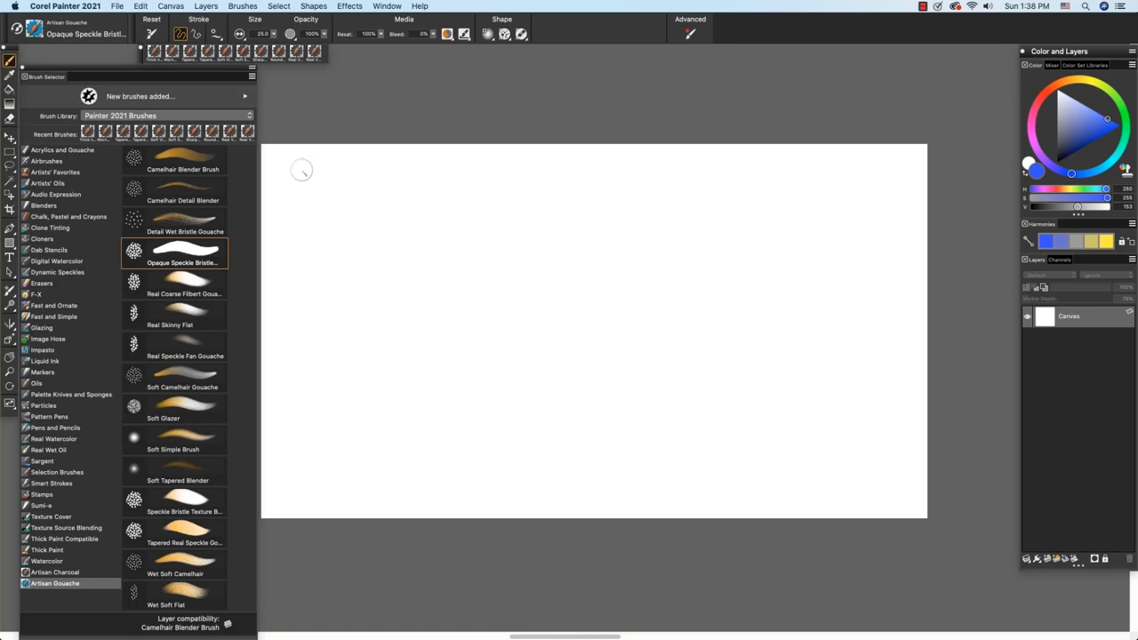
pyautogui.moveTo(297, 168); pyautogui.dragTo(356, 276)
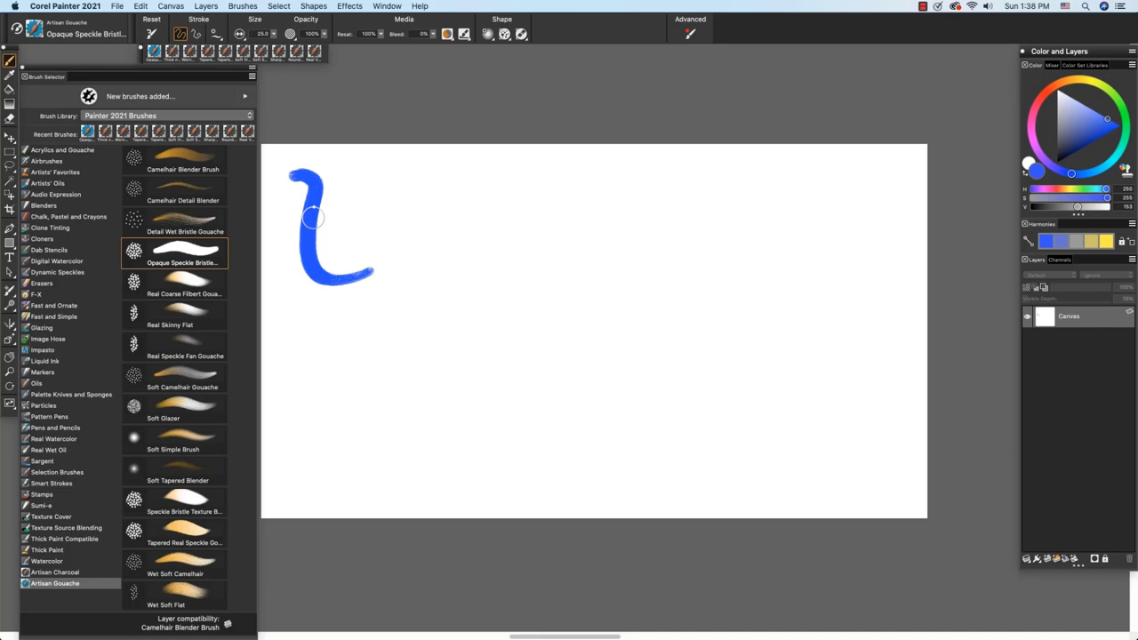
pyautogui.moveTo(186, 158)
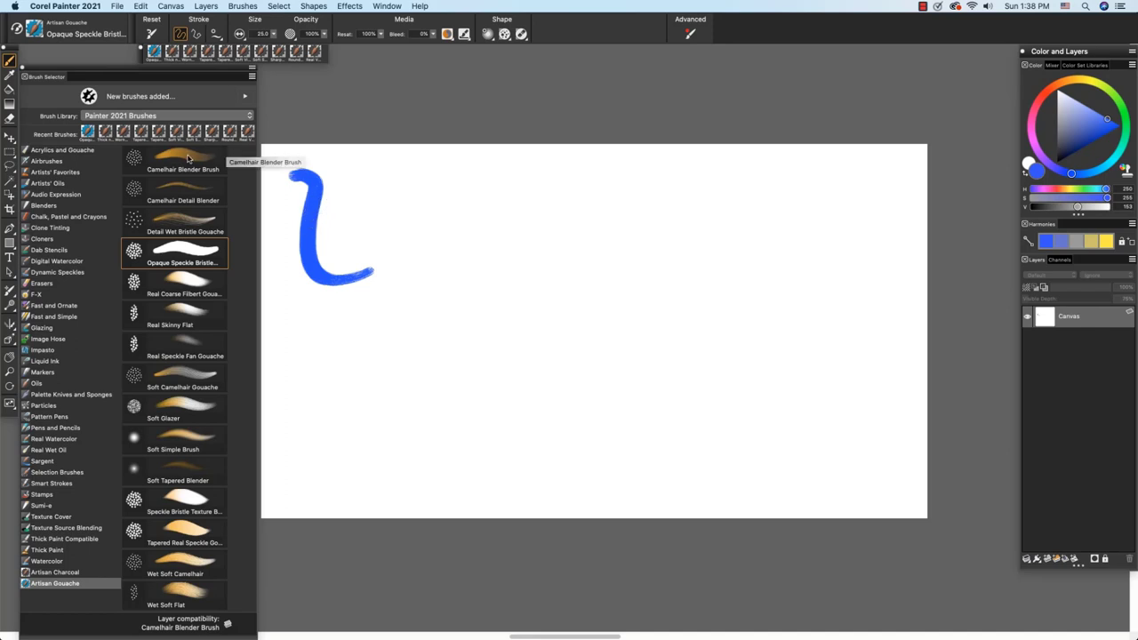
# Step: Soften the blue stroke's edges with Camelhair Blender Brush, then select Camelhair Detail Blender
pyautogui.click(182, 159)
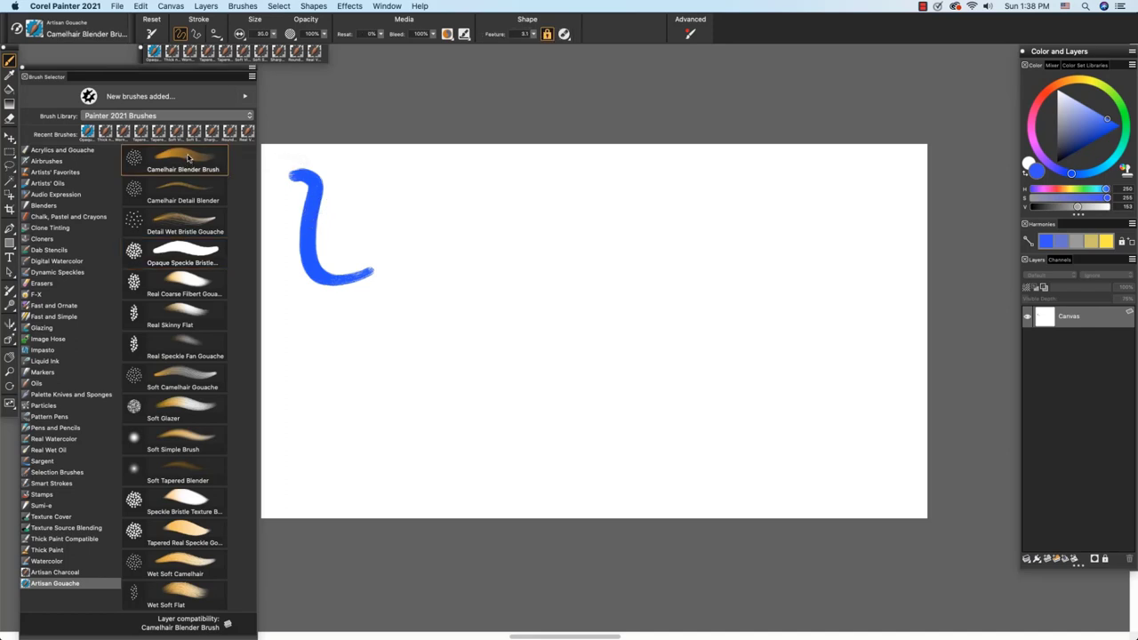
pyautogui.click(182, 194)
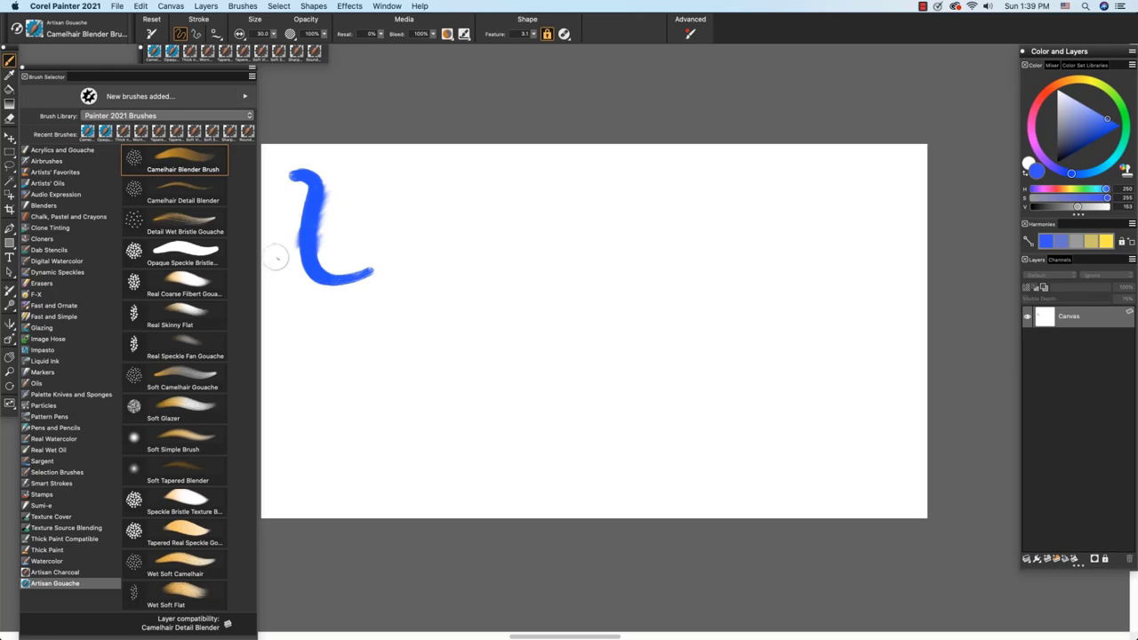
pyautogui.click(182, 190)
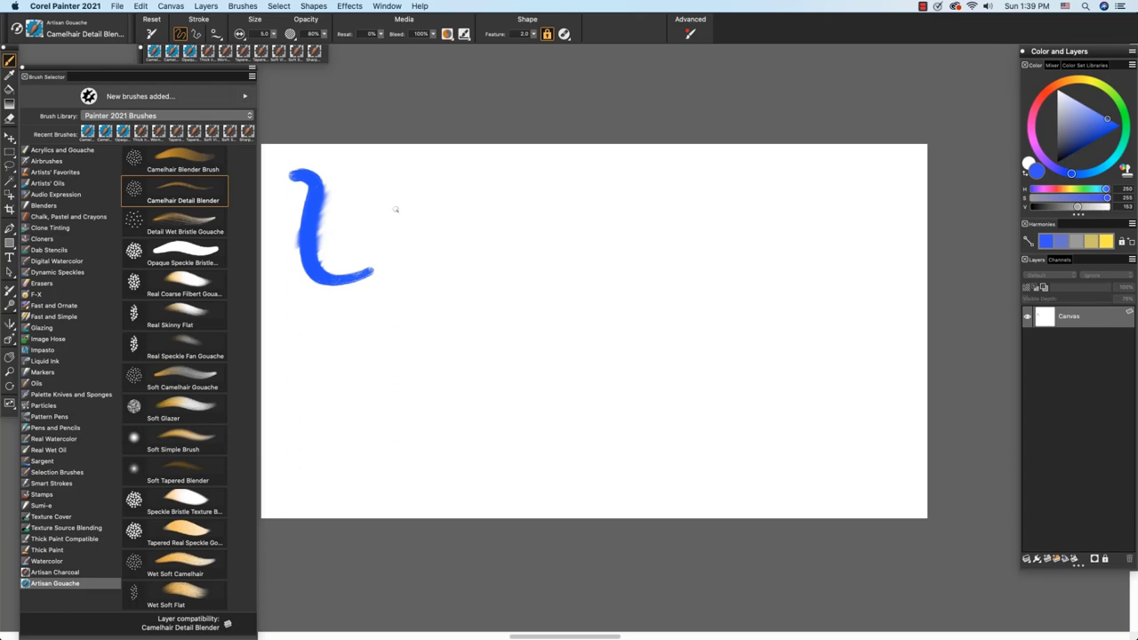
pyautogui.moveTo(185, 222)
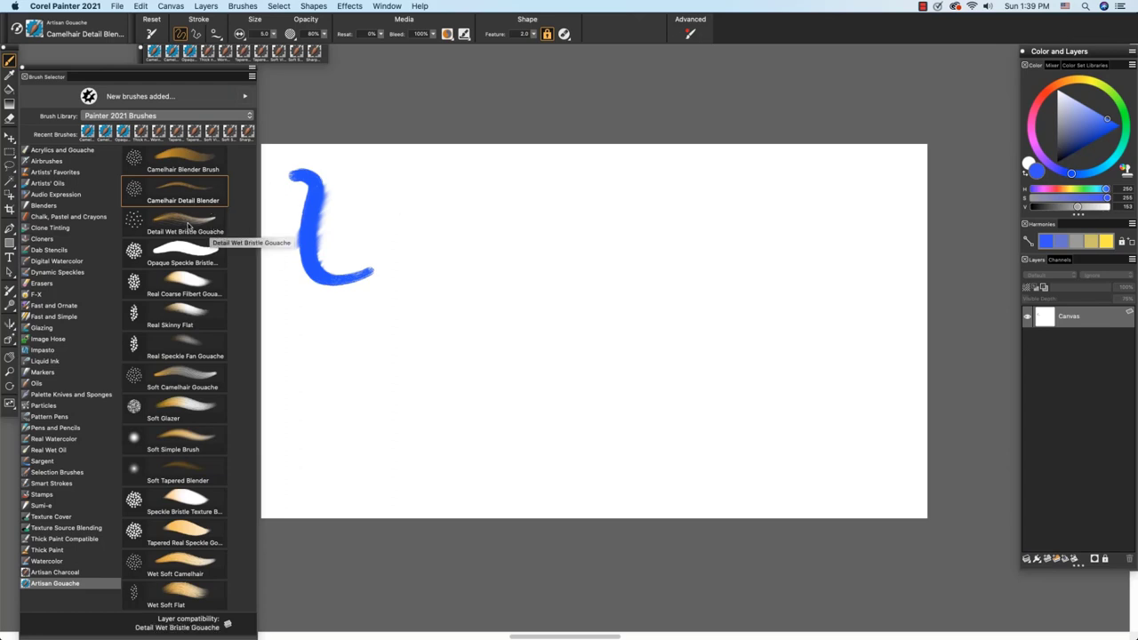
# Step: Paint faint pink Detail Wet Bristle strokes, then a bold pink-and-blue Opaque Speckle Bristle stroke
pyautogui.click(185, 220)
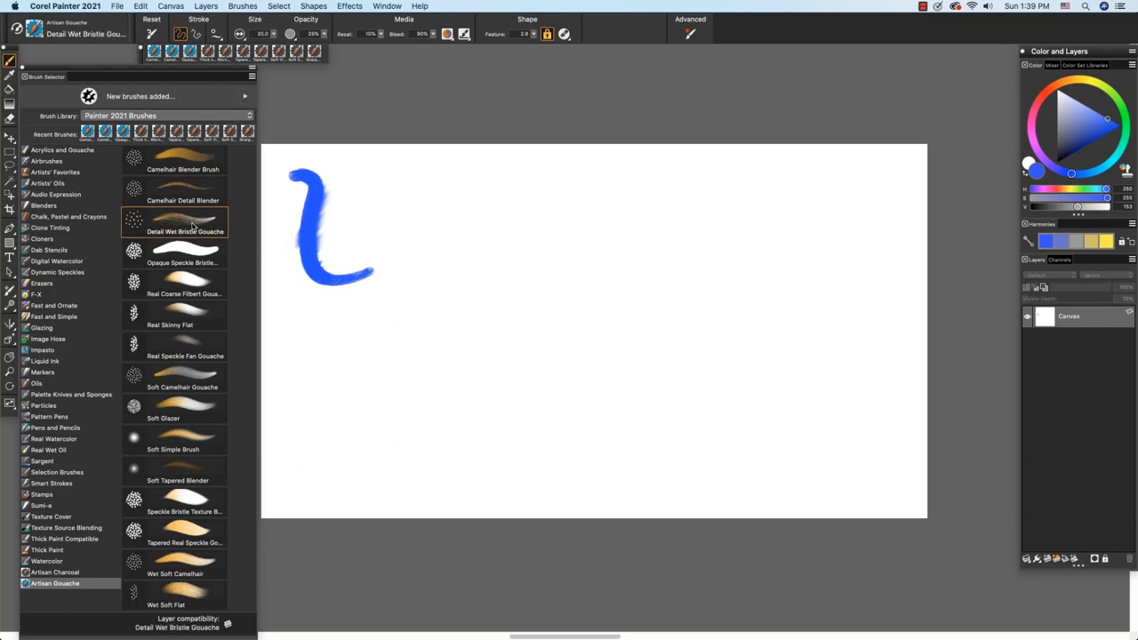
pyautogui.moveTo(367, 177)
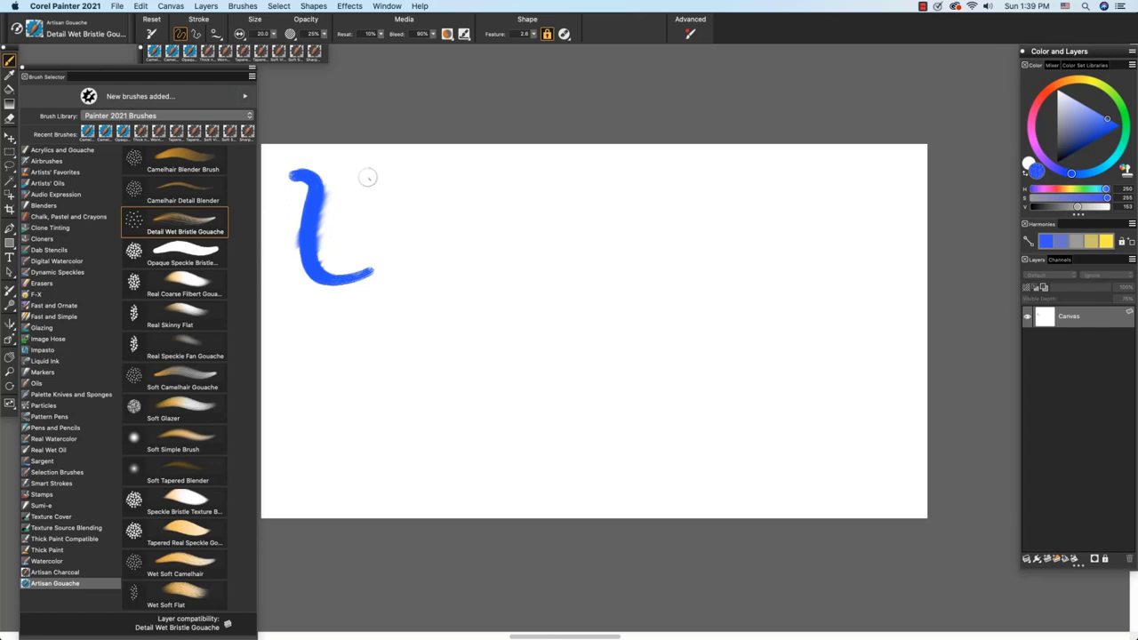
pyautogui.moveTo(400, 173); pyautogui.dragTo(436, 257)
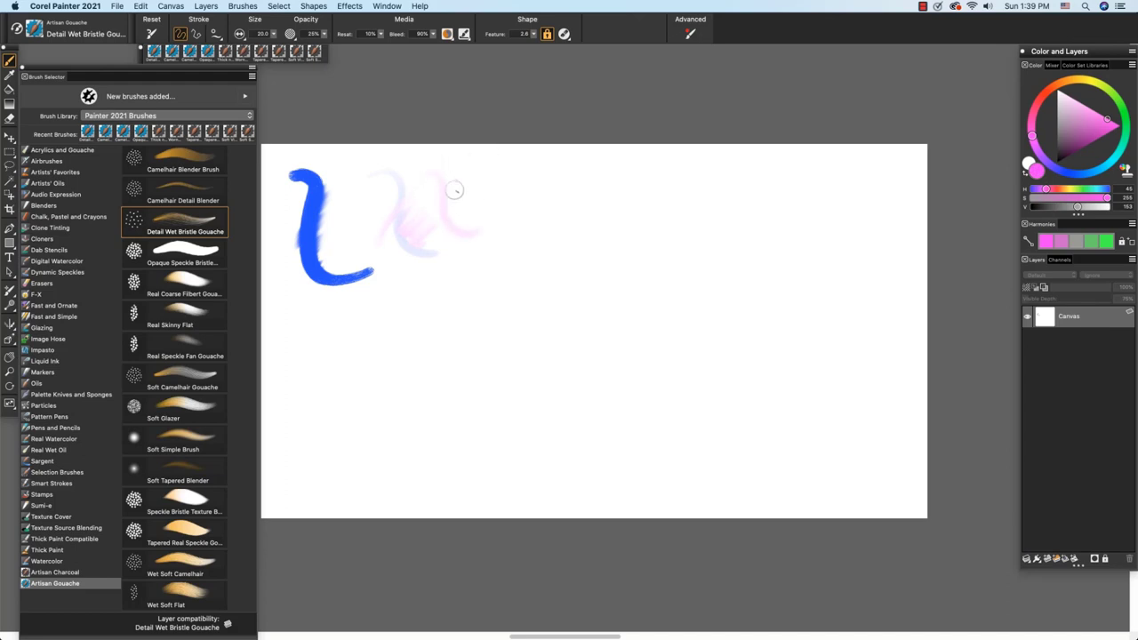
pyautogui.moveTo(455, 207)
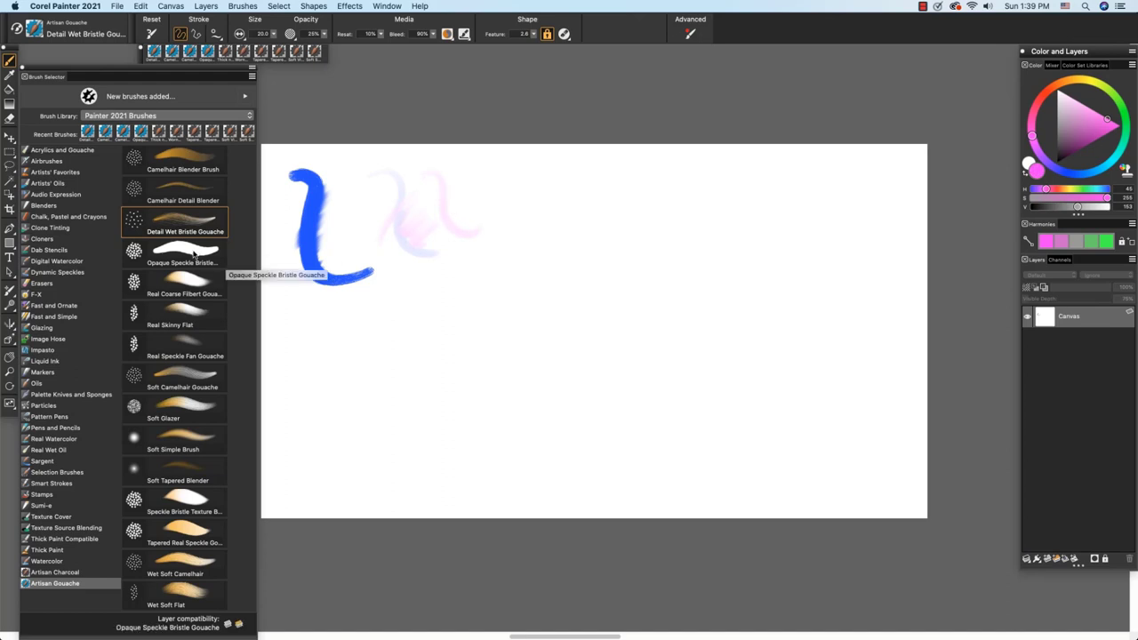
pyautogui.click(182, 253)
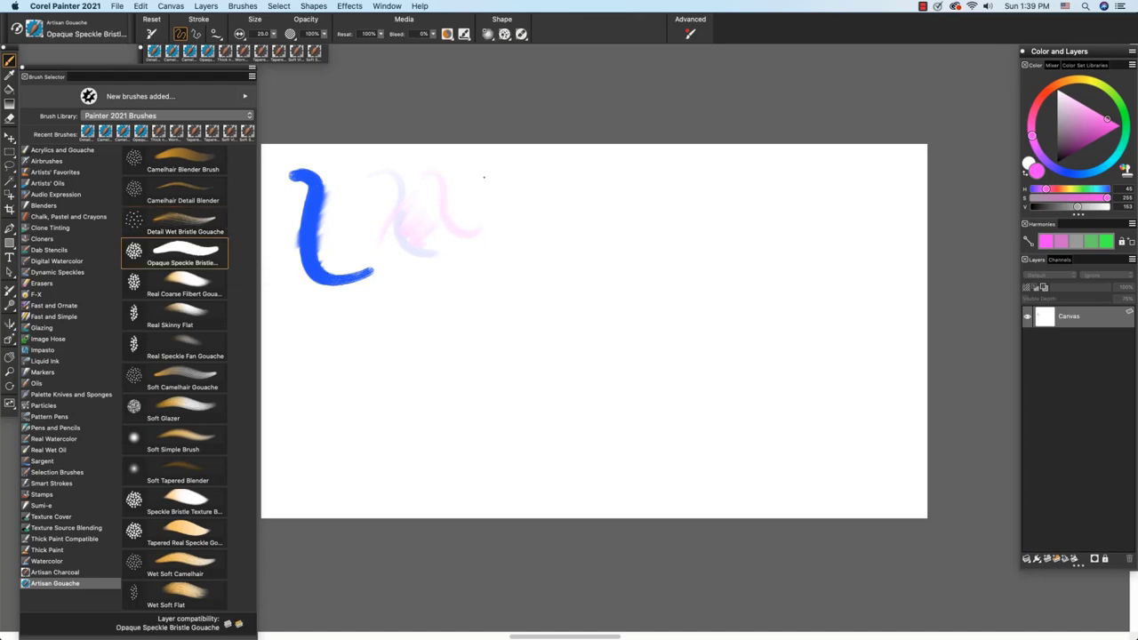
pyautogui.moveTo(485, 177); pyautogui.dragTo(533, 257)
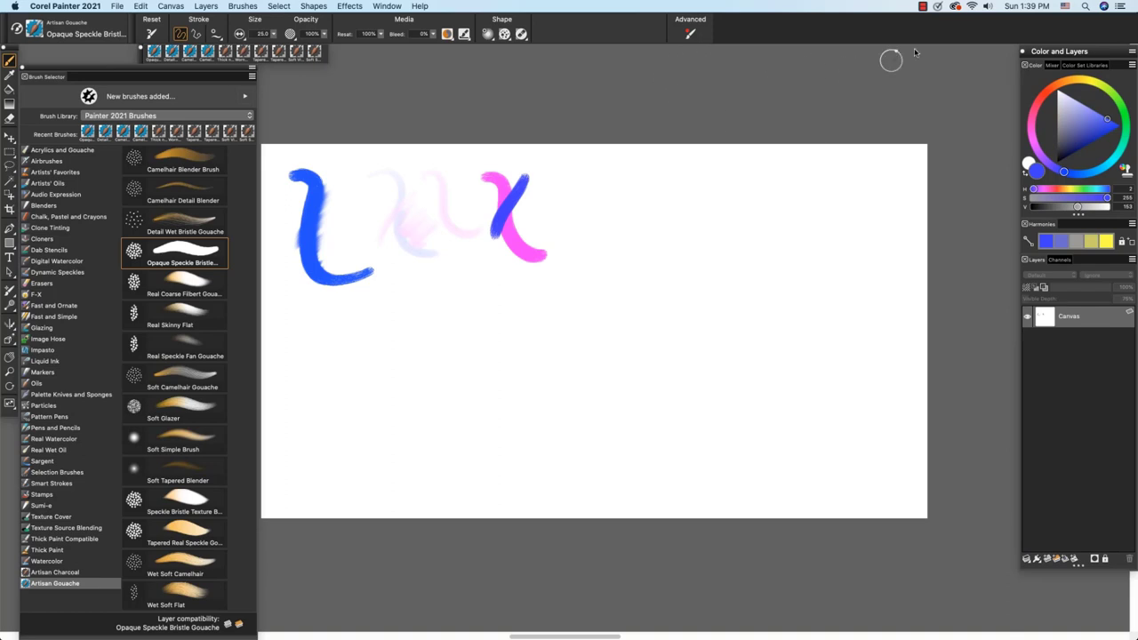
# Step: Paint two crossing coarse blue Real Coarse Filbert Gouache strokes right of the pink stroke
pyautogui.click(182, 283)
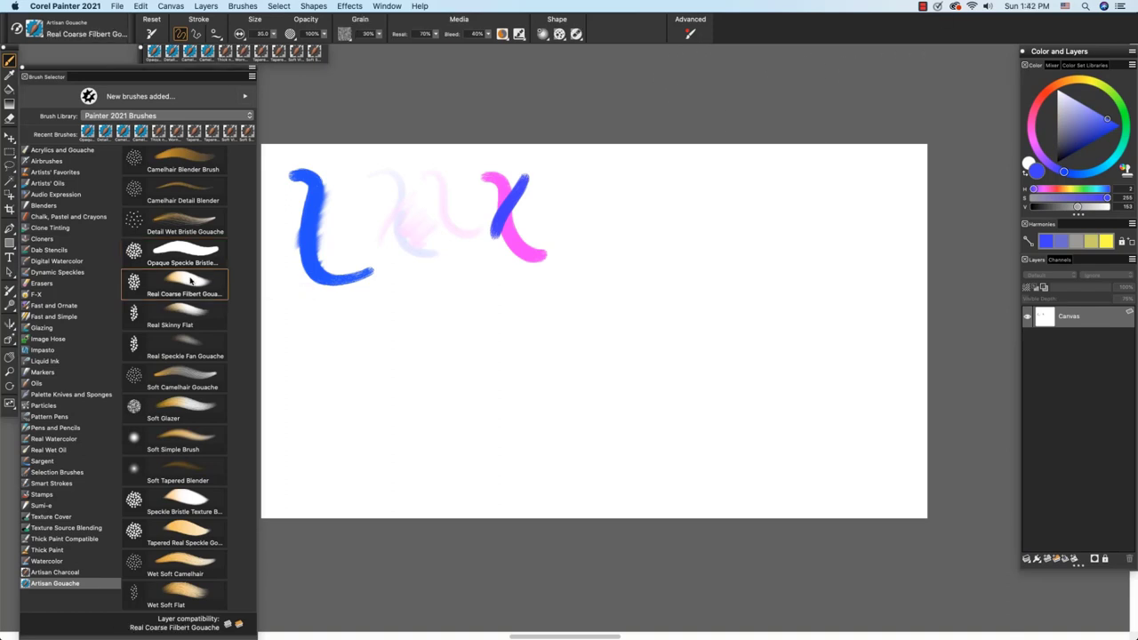
pyautogui.moveTo(207, 287)
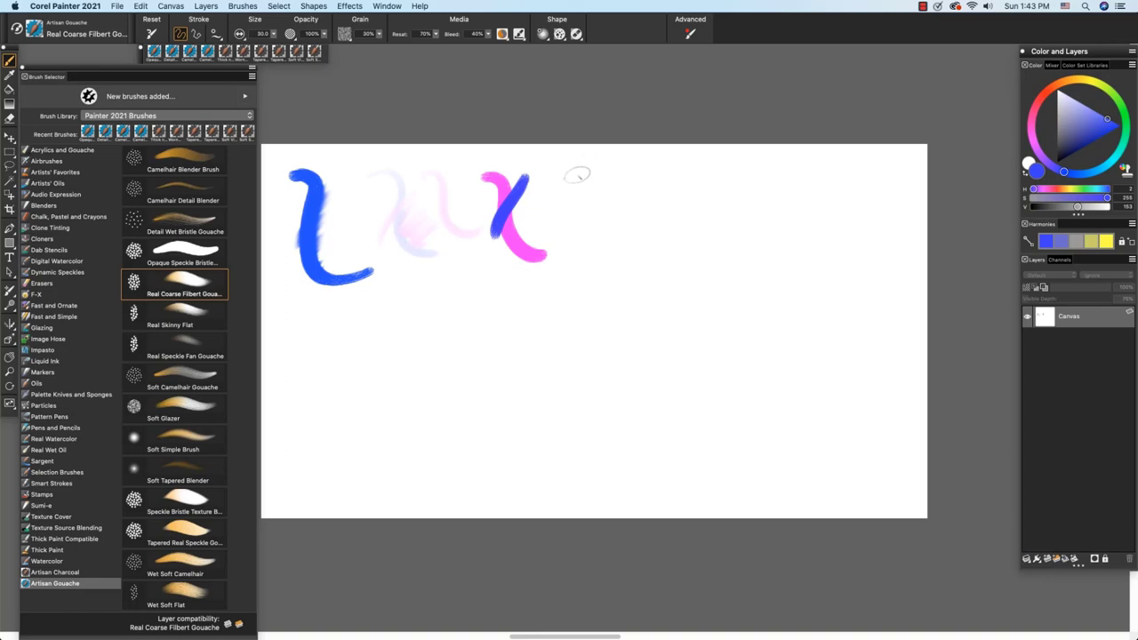
pyautogui.moveTo(573, 178); pyautogui.dragTo(602, 262)
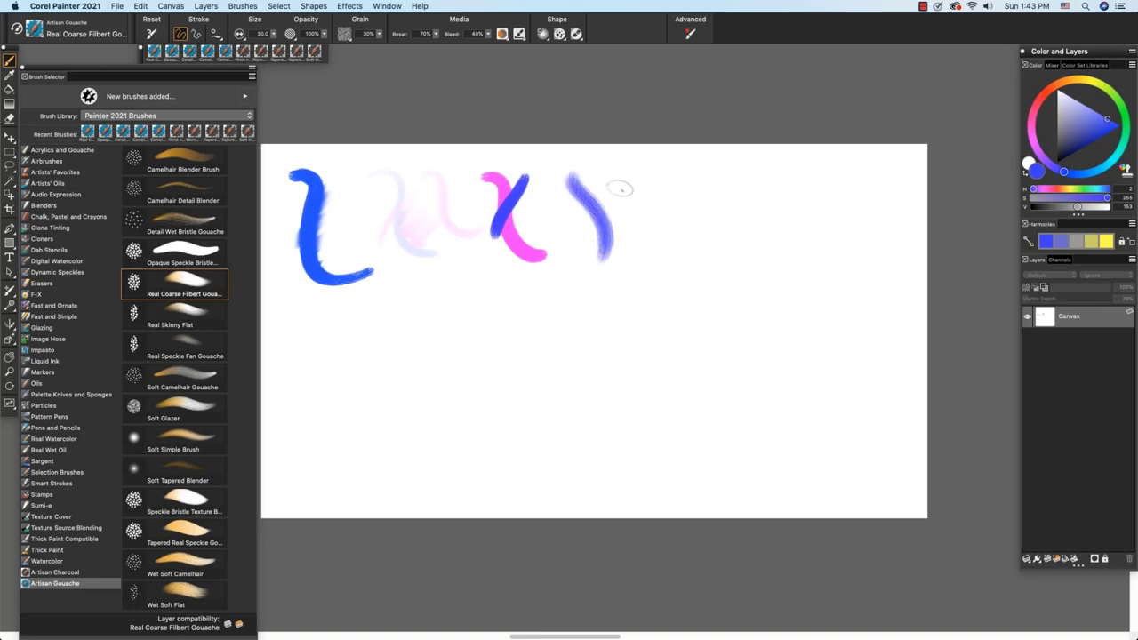
pyautogui.moveTo(622, 187); pyautogui.dragTo(626, 293)
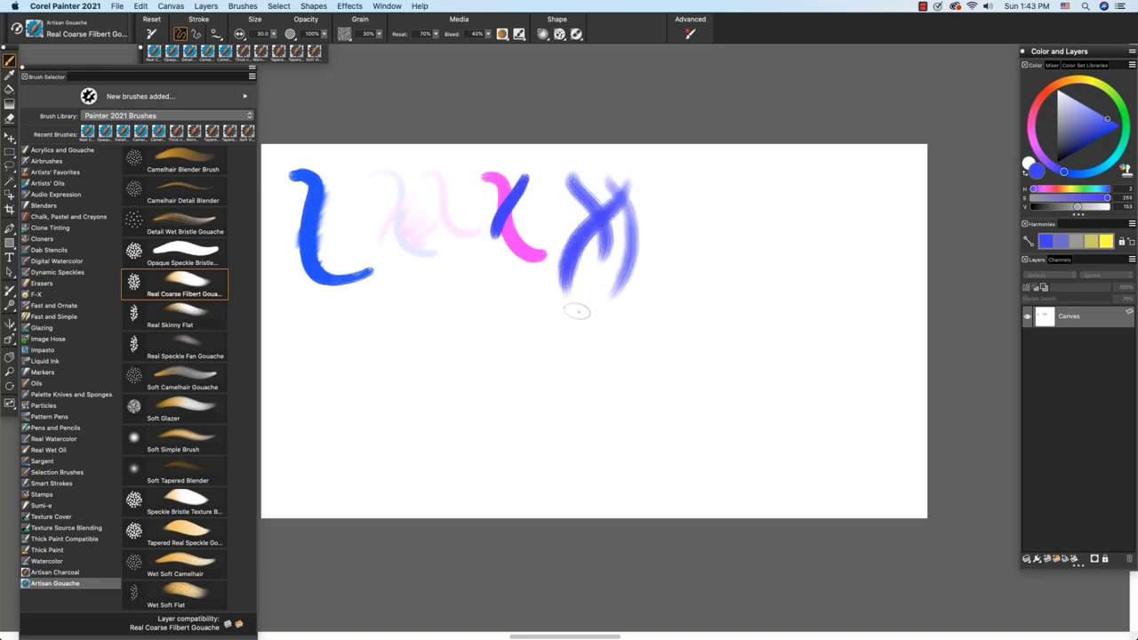
pyautogui.moveTo(190, 313)
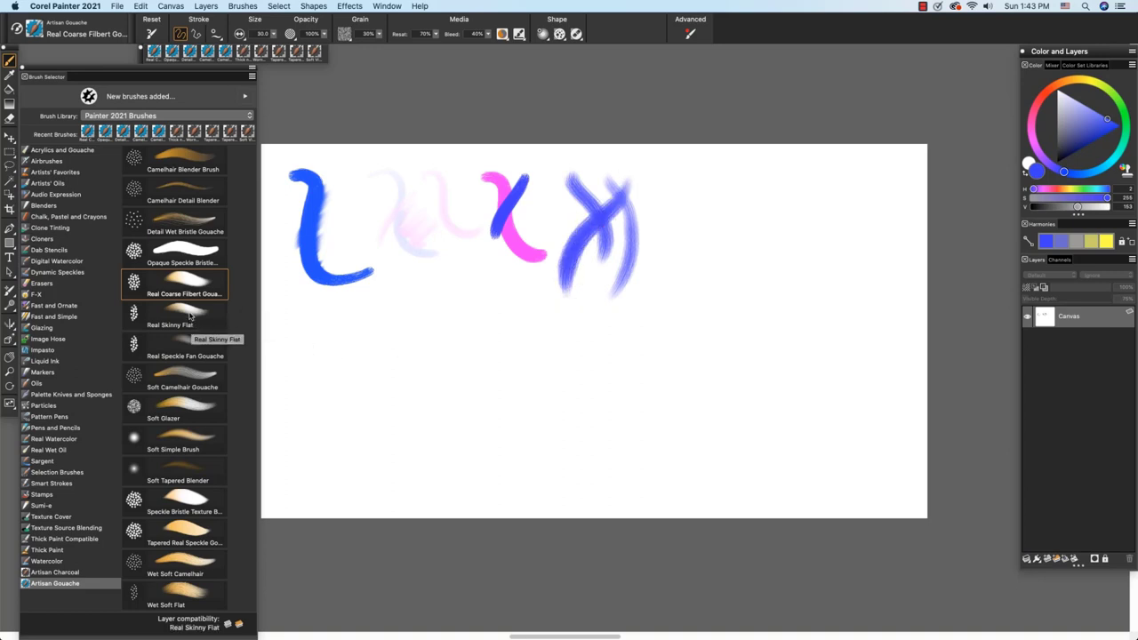
# Step: Paint a Real Skinny Flat sample plus a blue T-shape of horizontal and vertical strokes
pyautogui.click(169, 320)
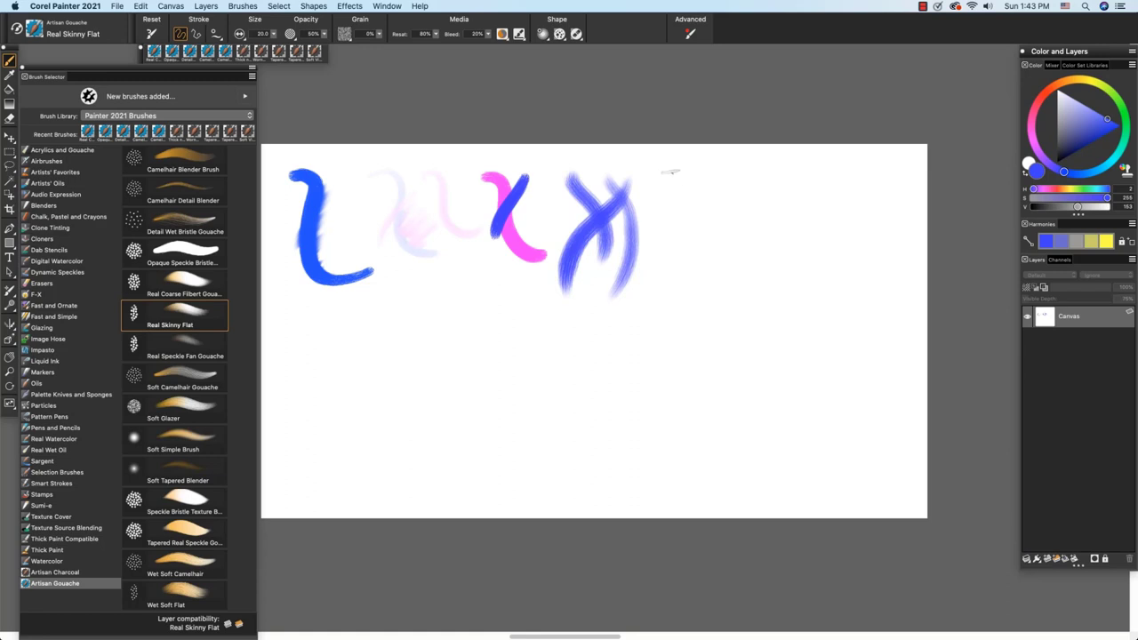
pyautogui.moveTo(667, 178); pyautogui.dragTo(689, 257)
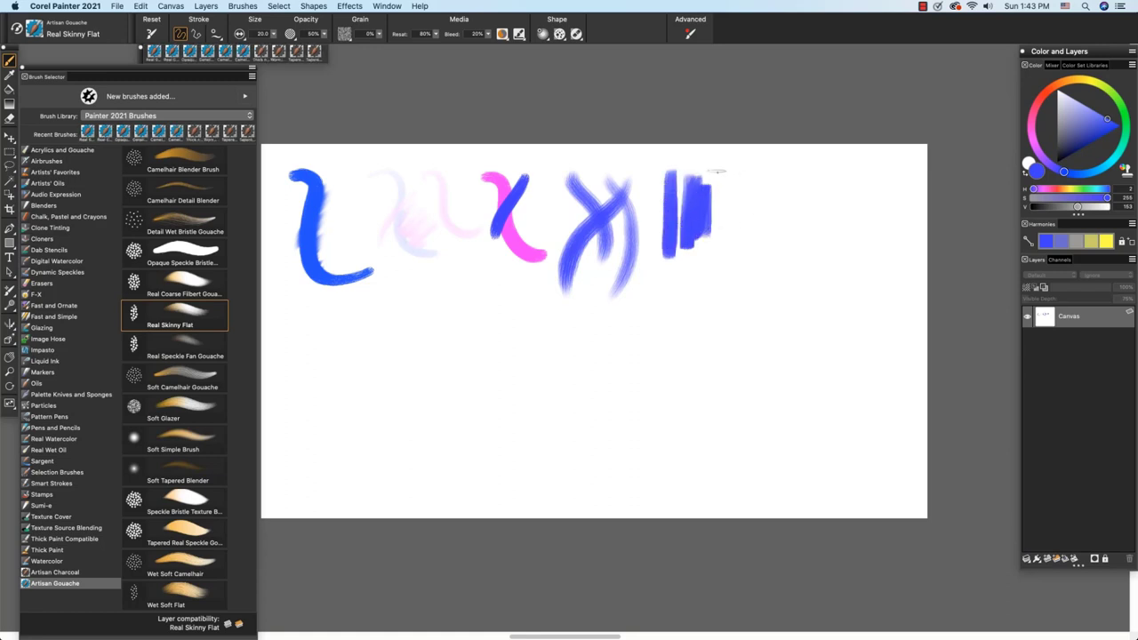
pyautogui.moveTo(711, 171); pyautogui.dragTo(782, 167)
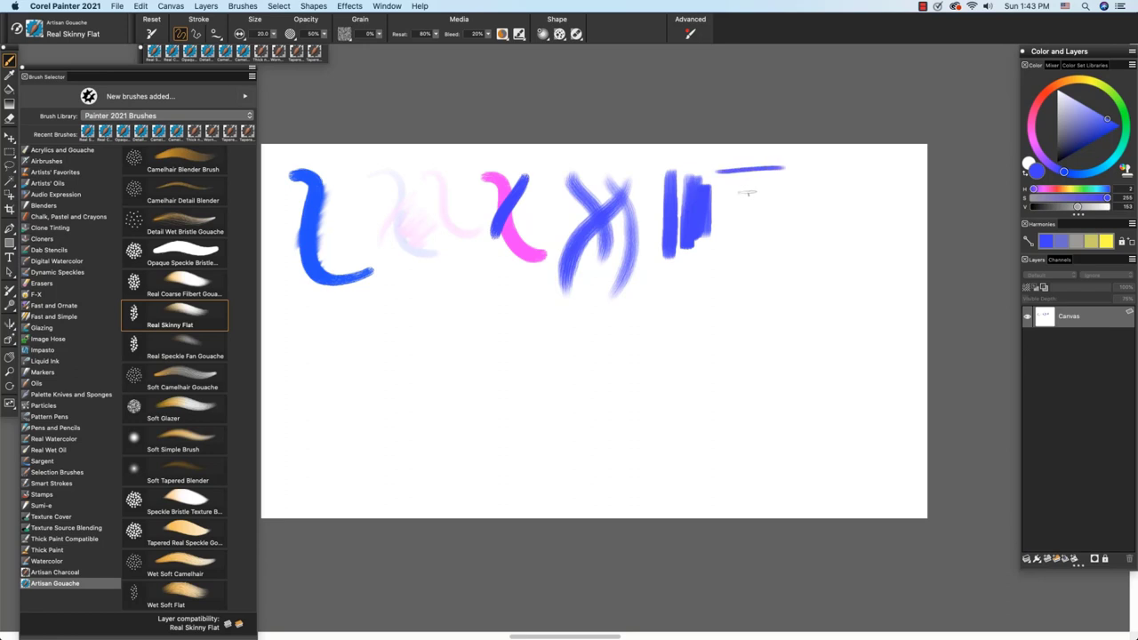
pyautogui.moveTo(742, 169); pyautogui.dragTo(742, 258)
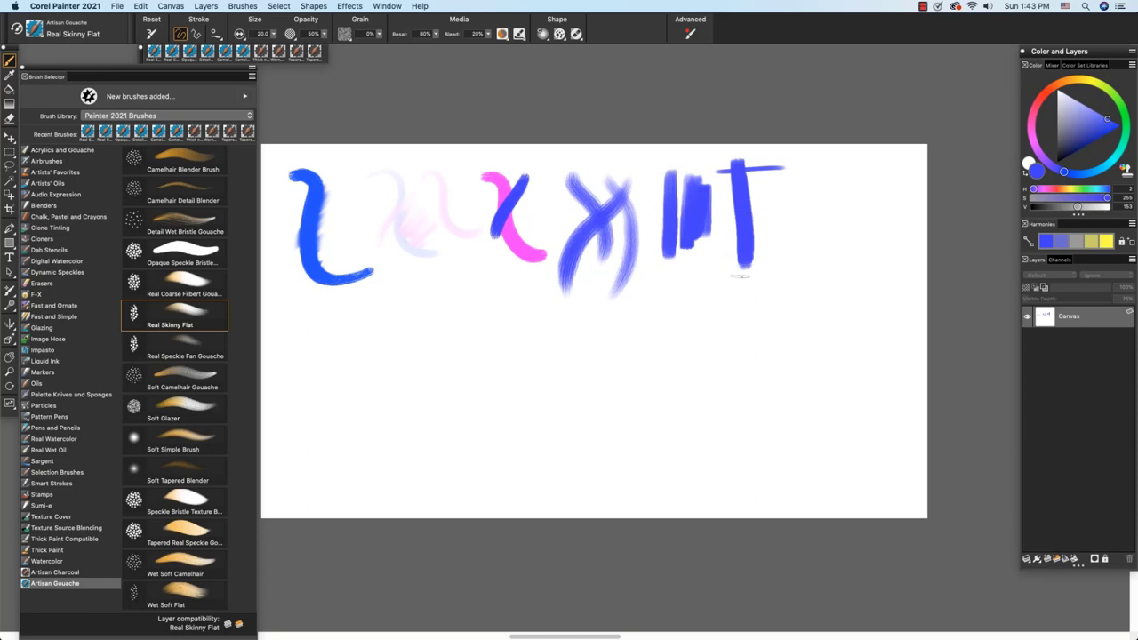
pyautogui.click(182, 345)
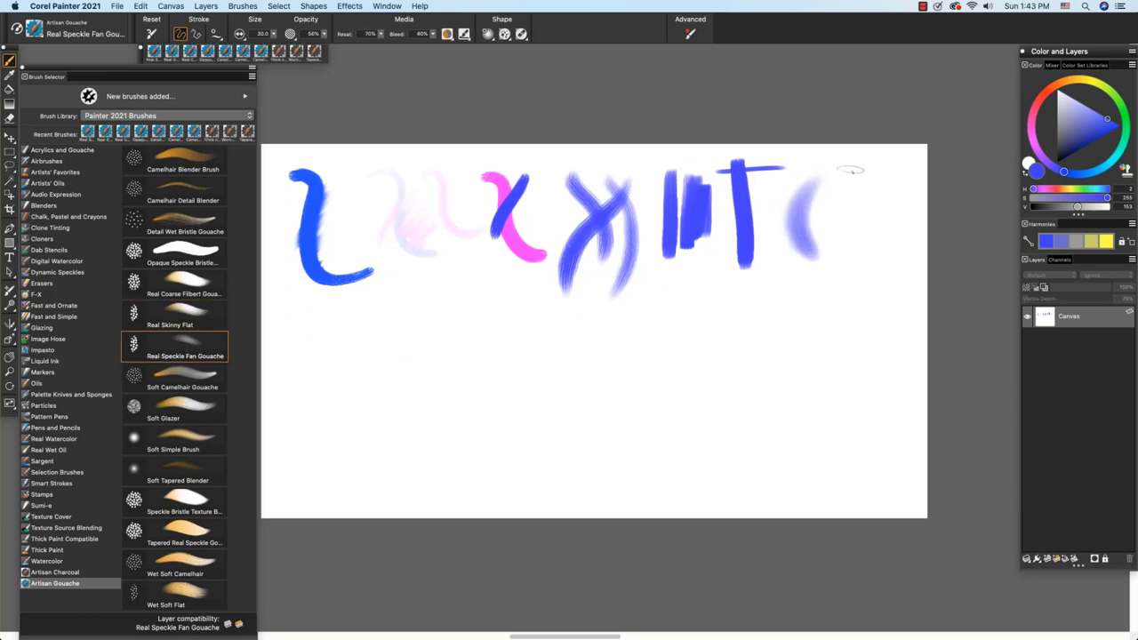
# Step: Paint a blue Real Speckle Fan Gouache stroke at the top right of the first row
pyautogui.moveTo(853, 173); pyautogui.dragTo(857, 275)
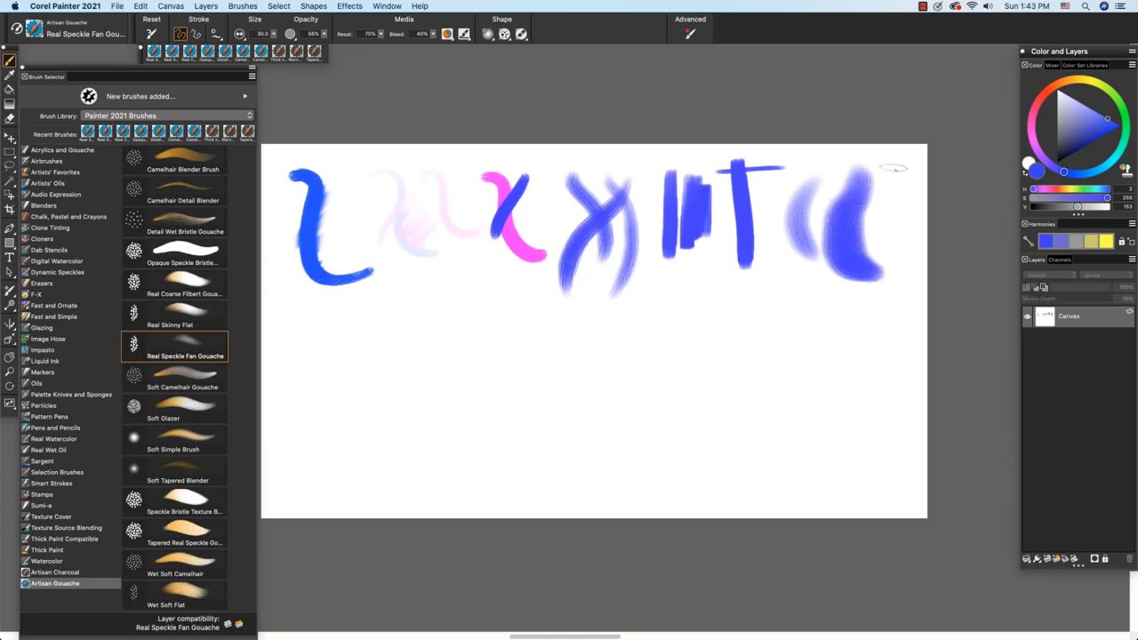
pyautogui.moveTo(896, 176)
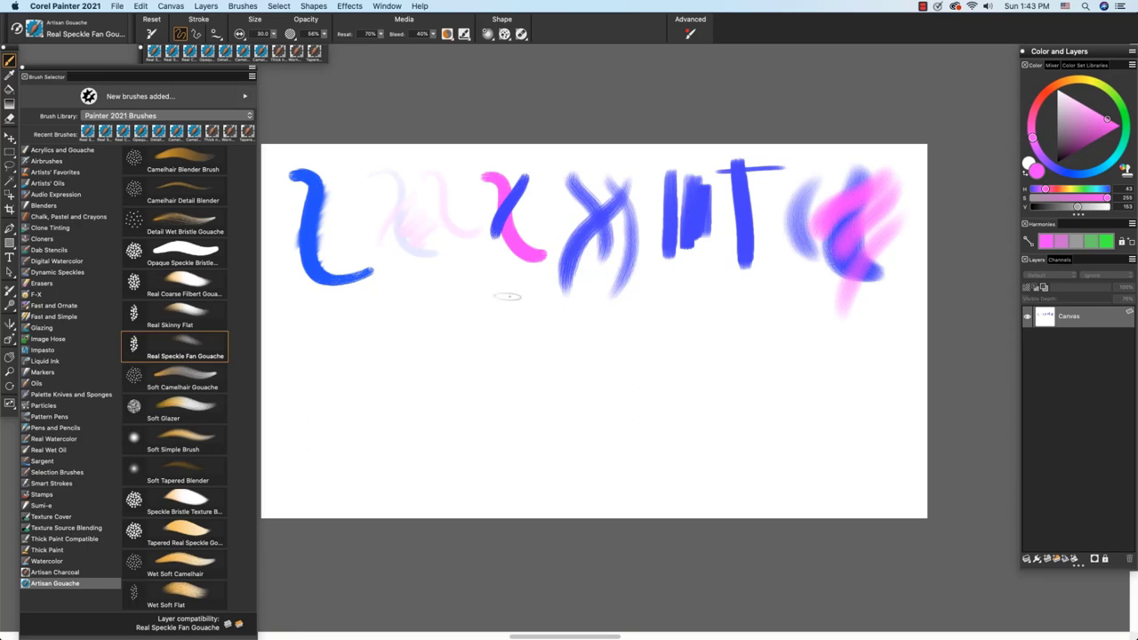
pyautogui.click(183, 373)
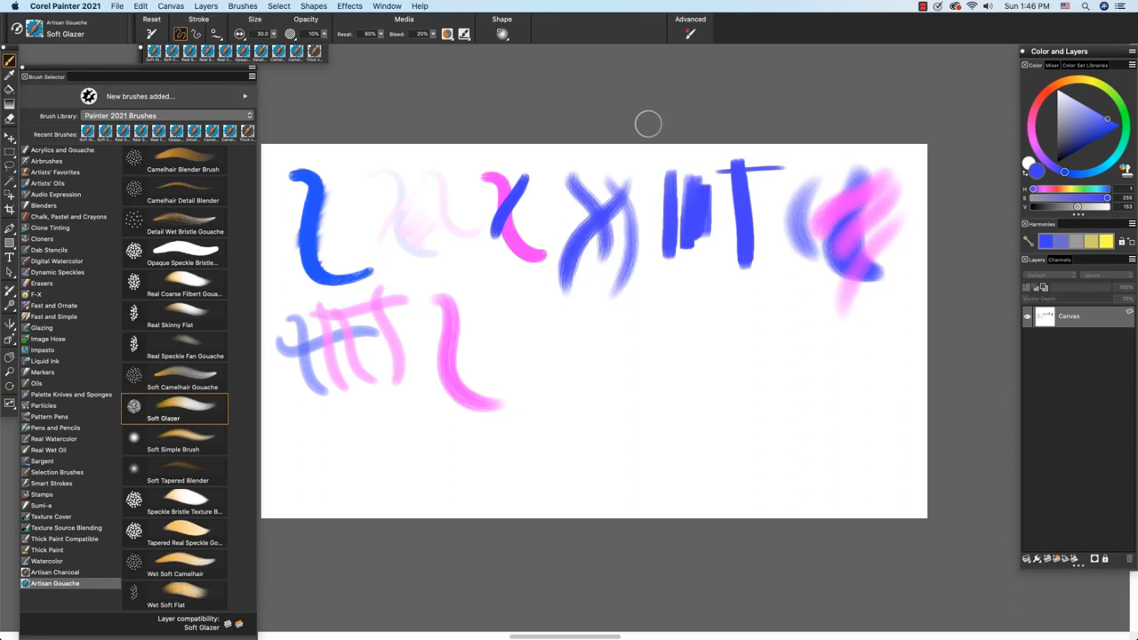
pyautogui.moveTo(474, 322)
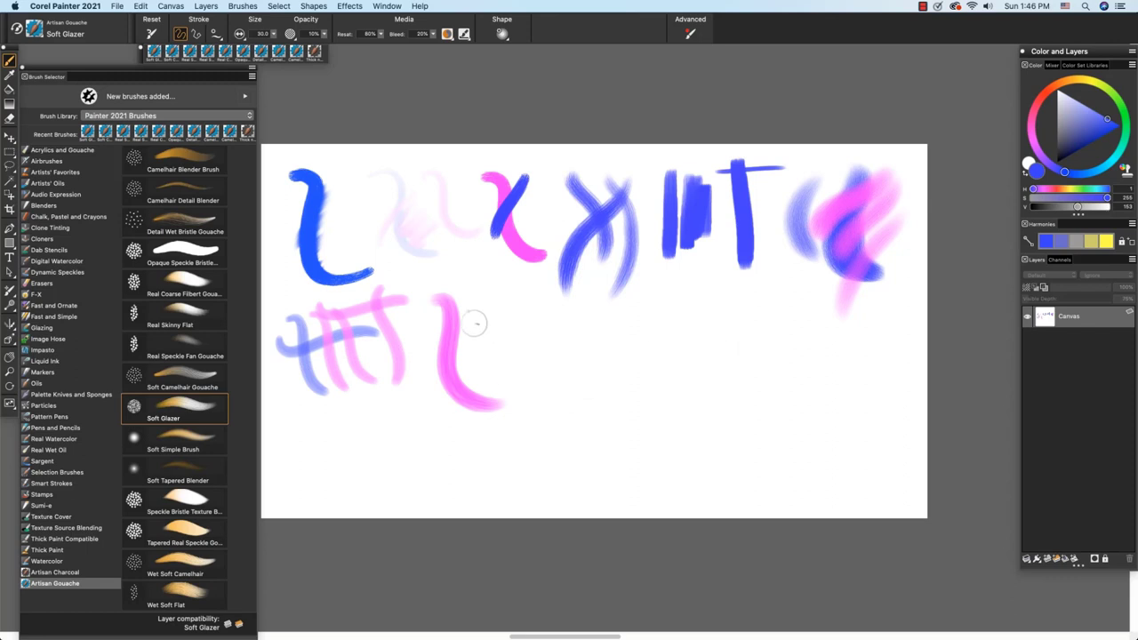
# Step: Glaze blue Soft Glazer strokes over the pink S-curve in the second row
pyautogui.moveTo(471, 320); pyautogui.dragTo(485, 435)
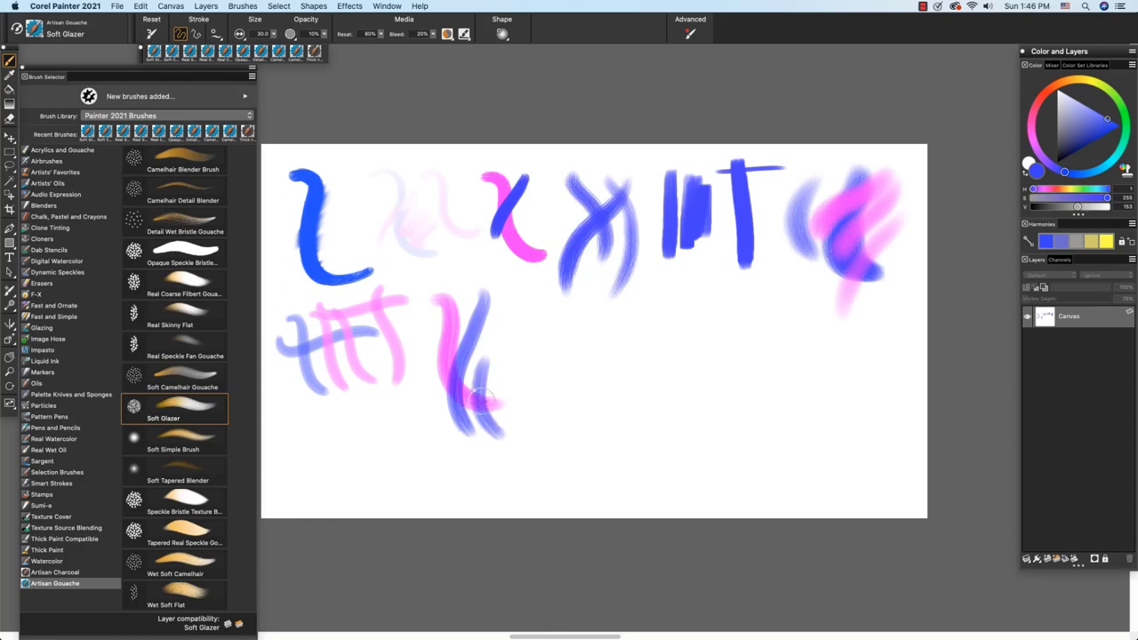
pyautogui.click(173, 436)
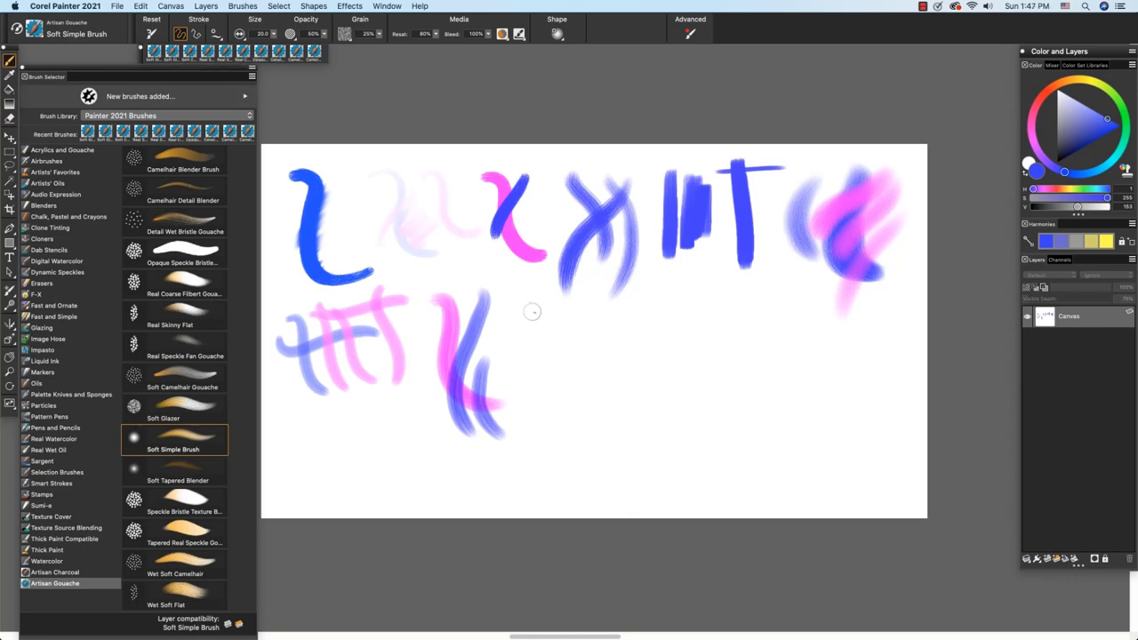
# Step: Paint a thin blue Soft Simple Brush curve beside the glazed strokes
pyautogui.moveTo(520, 324); pyautogui.dragTo(609, 383)
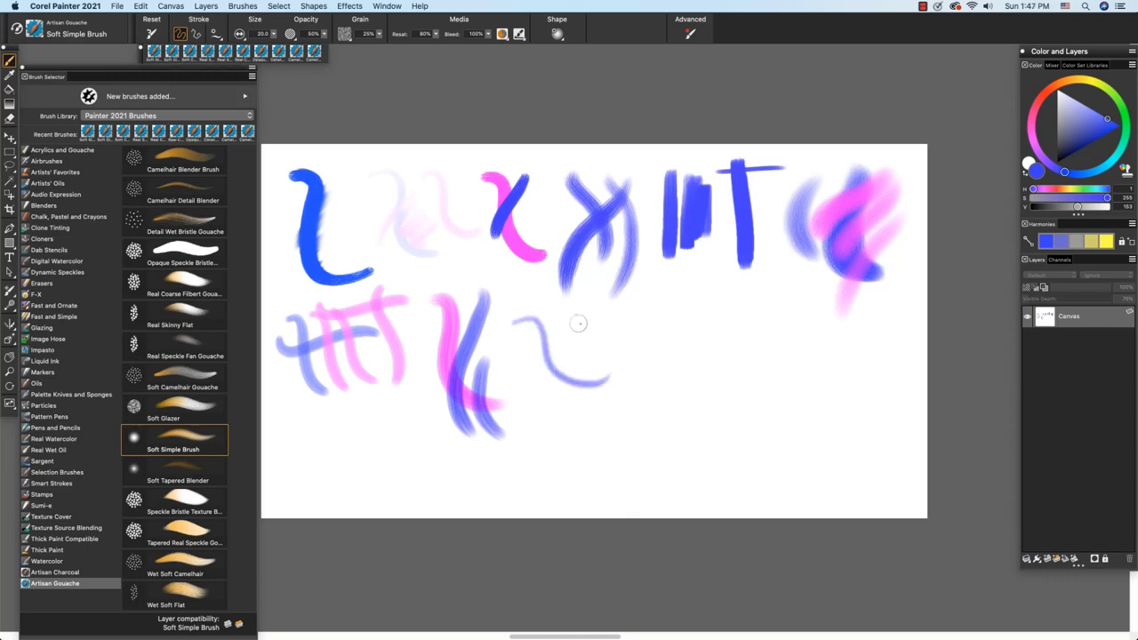
pyautogui.moveTo(563, 321)
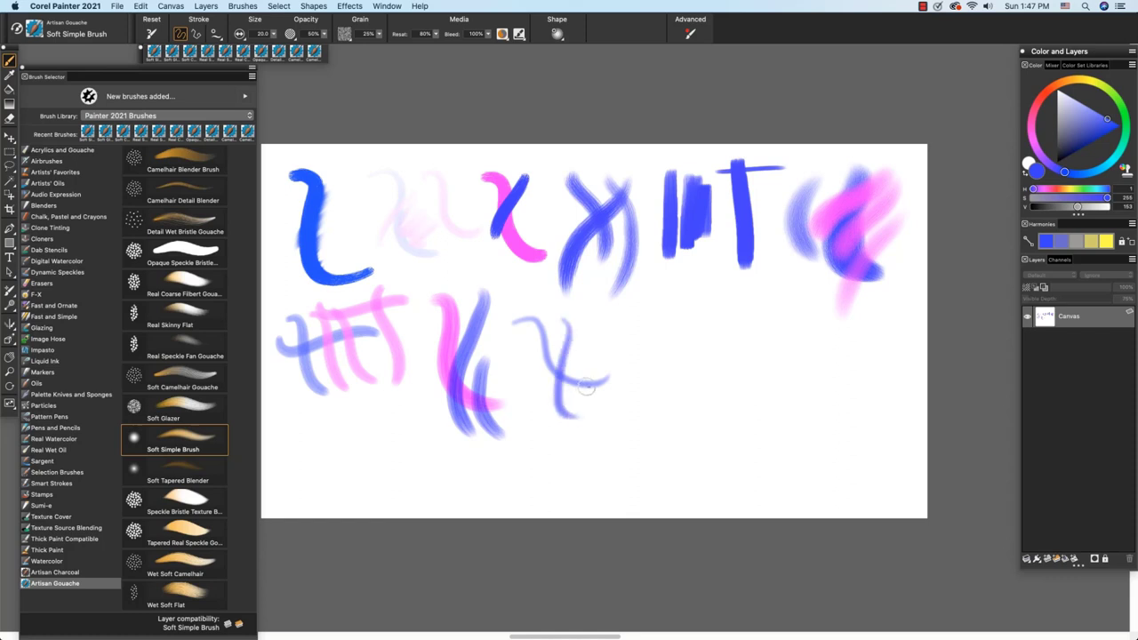
pyautogui.click(175, 469)
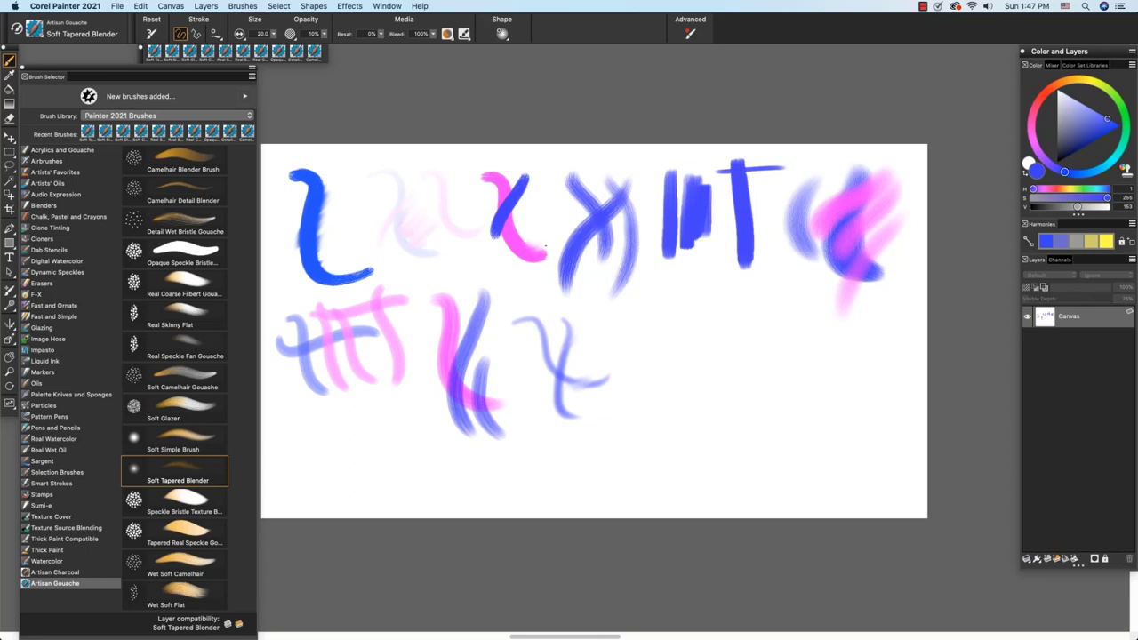
# Step: Paint a blue Speckle Bristle Texture Brush arch with pink textured strokes beside it
pyautogui.click(182, 502)
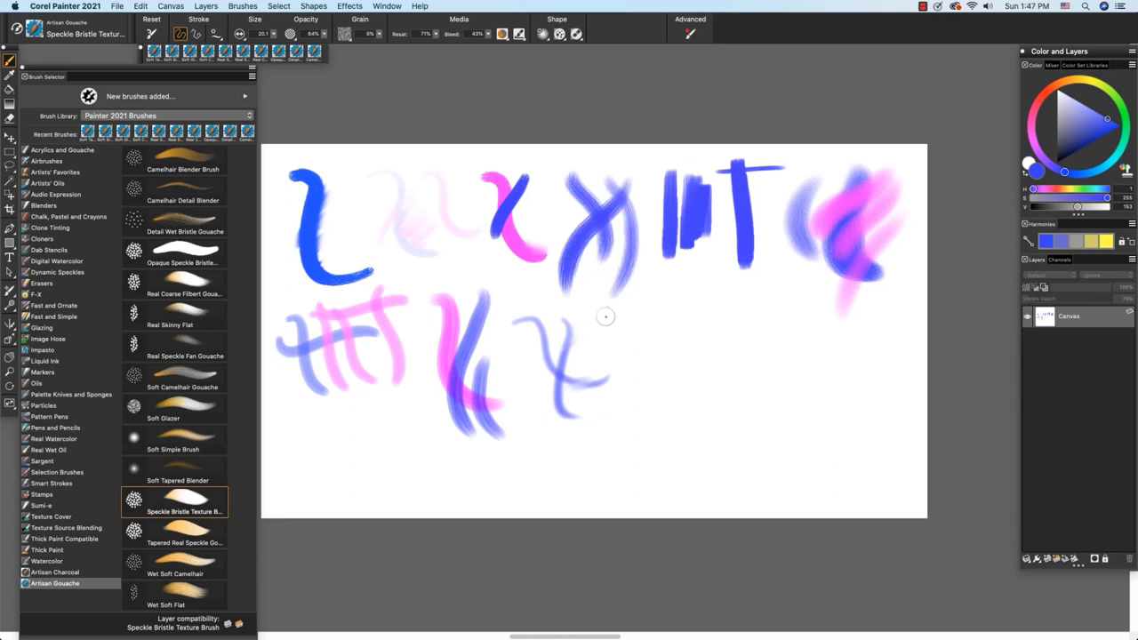
pyautogui.moveTo(605, 318); pyautogui.dragTo(662, 400)
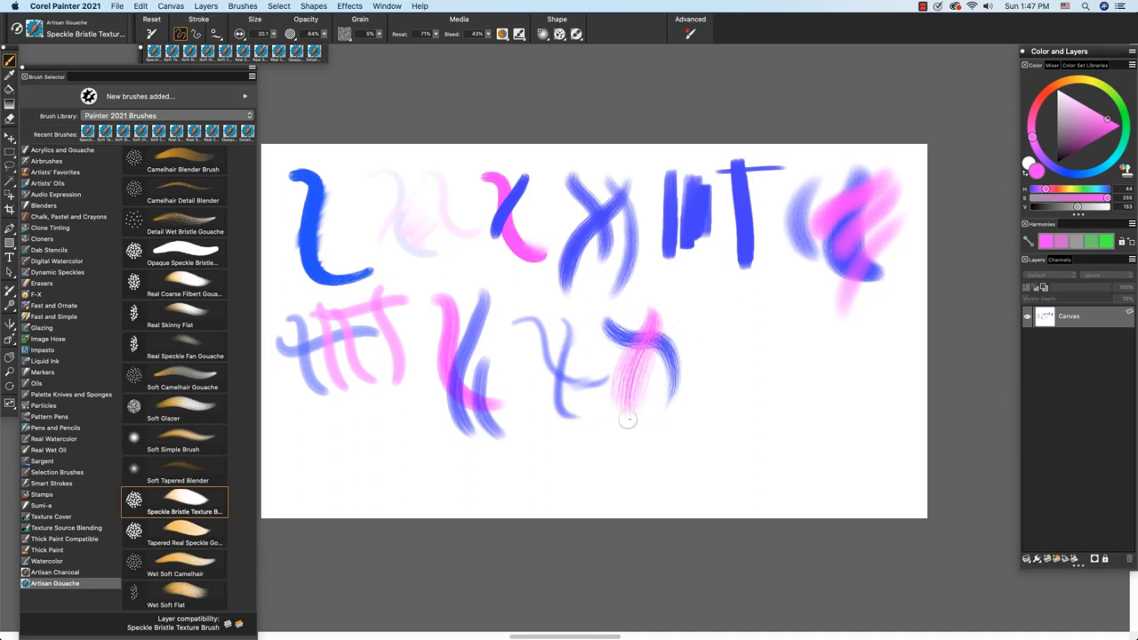
pyautogui.moveTo(626, 419); pyautogui.dragTo(693, 427)
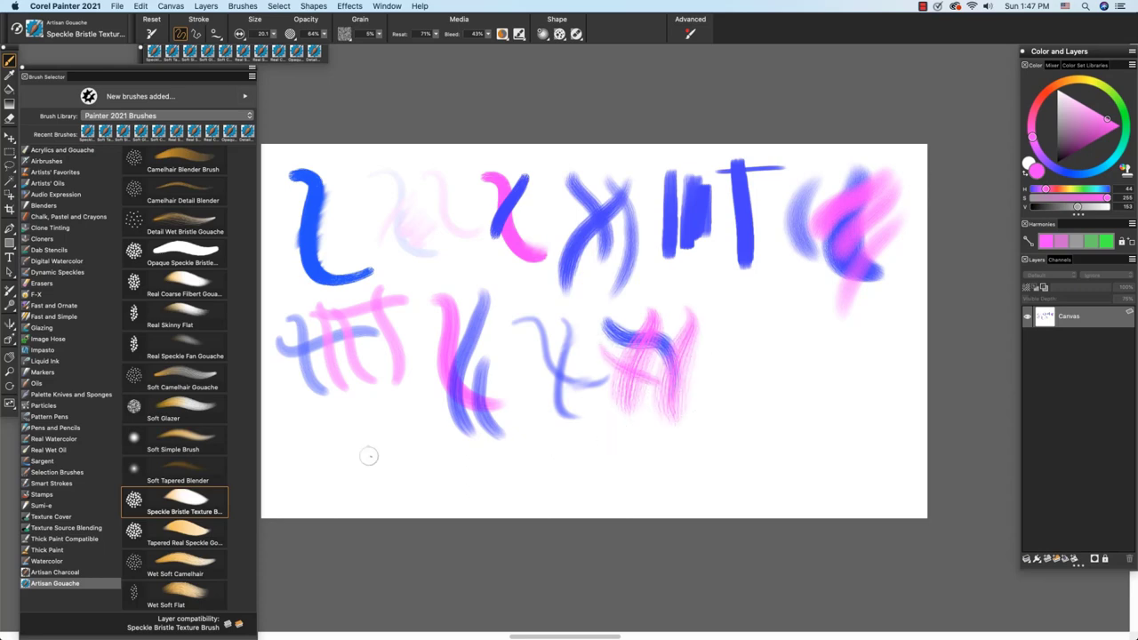
# Step: Pick blue and paint a bold Tapered Real Speckle Gouache stroke ending the second row
pyautogui.click(182, 533)
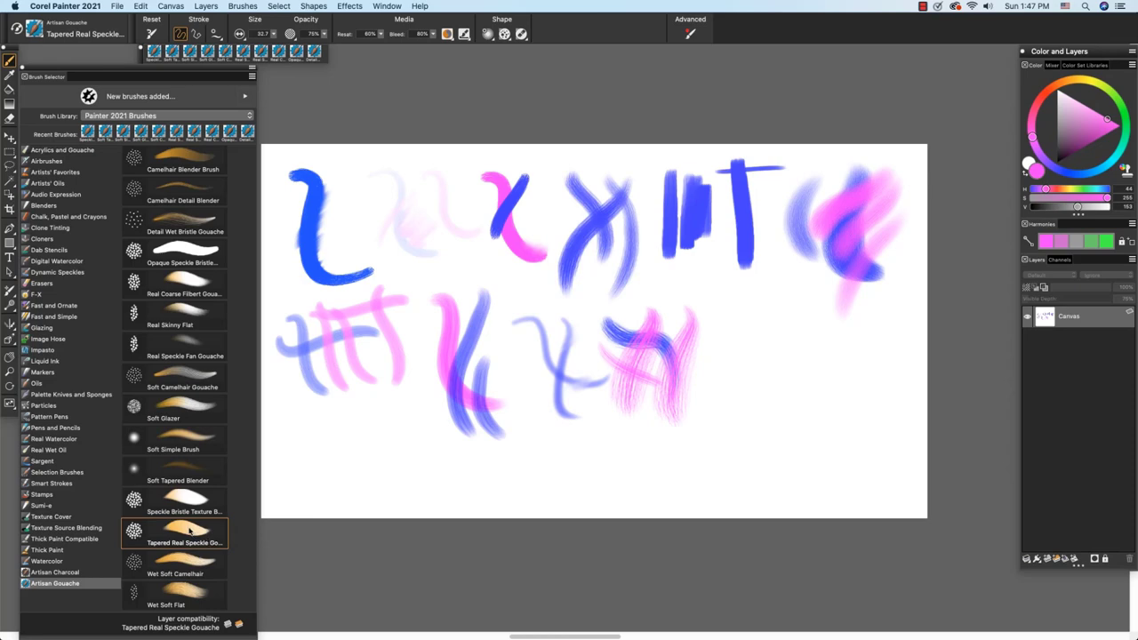
pyautogui.moveTo(1064, 174)
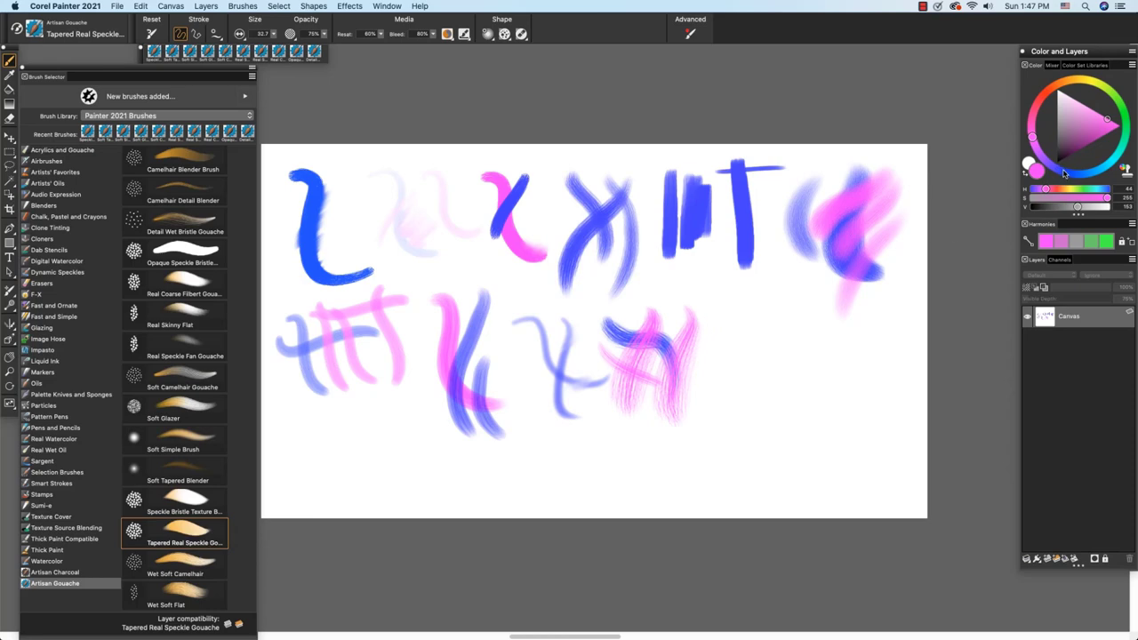
pyautogui.click(1066, 173)
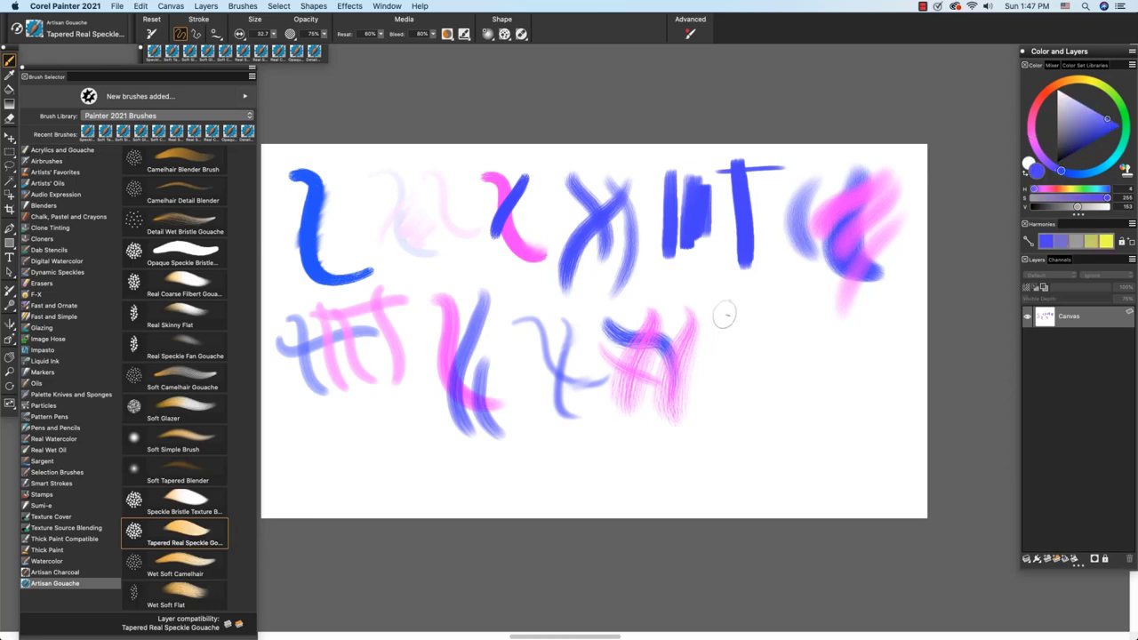
pyautogui.moveTo(724, 315); pyautogui.dragTo(791, 369)
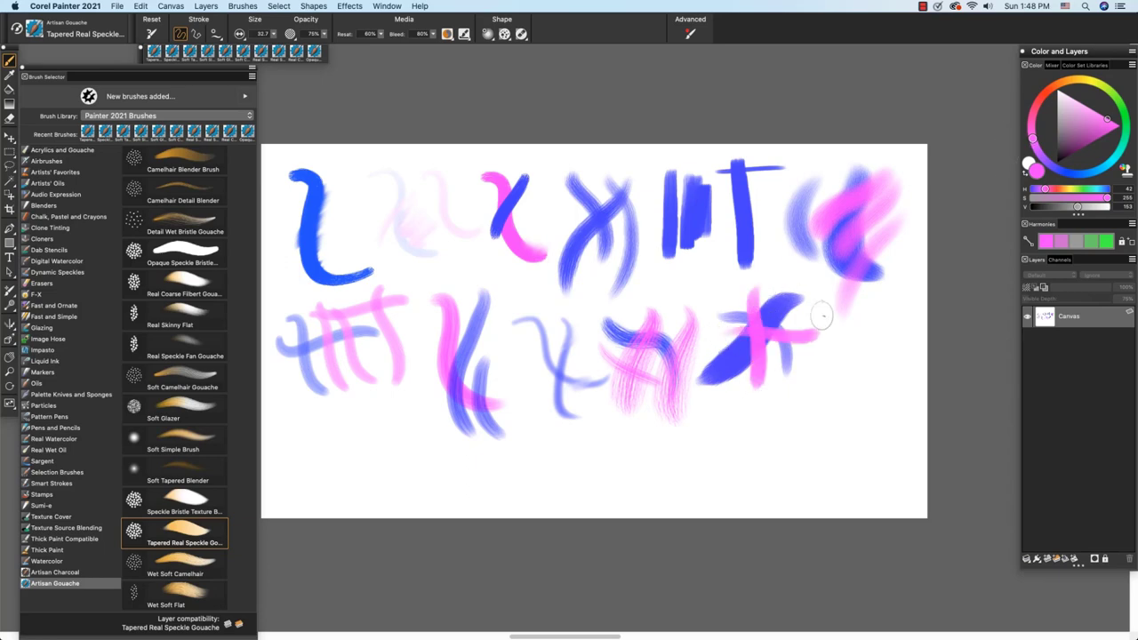
pyautogui.moveTo(787, 309)
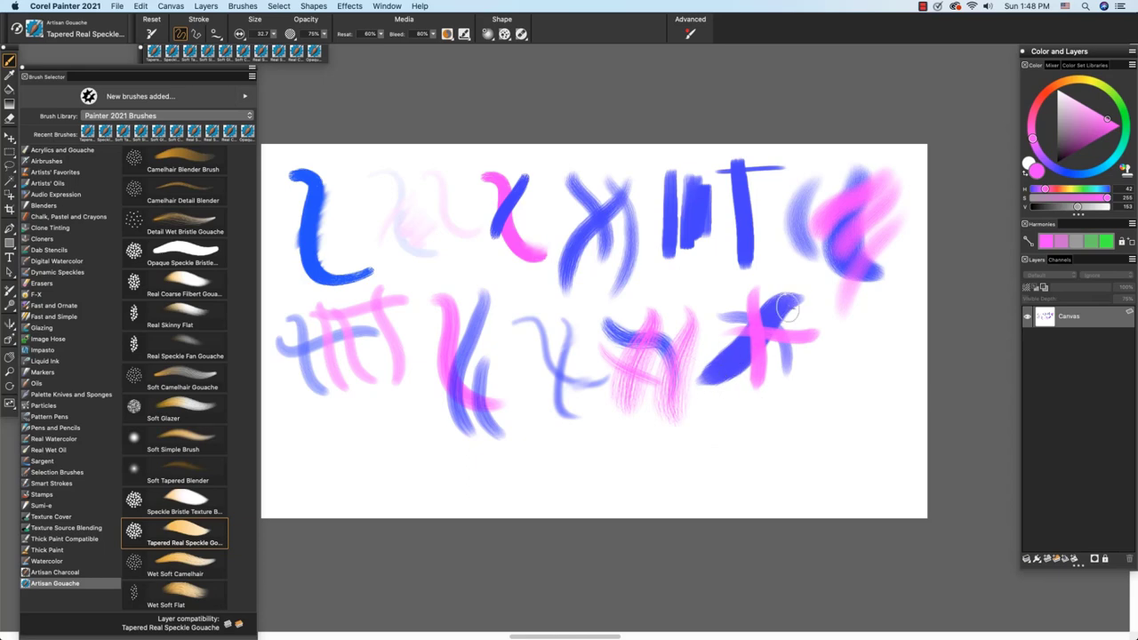
pyautogui.moveTo(785, 309)
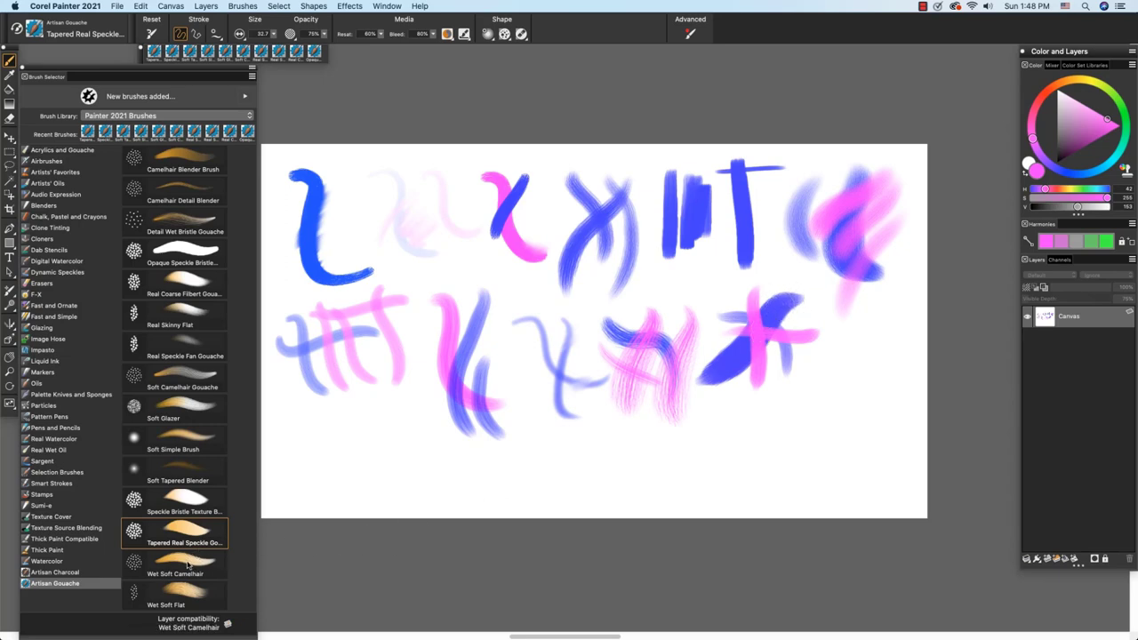
# Step: Paint a Wet Soft Camelhair sample: a blue curve at lower left crossed by pink strokes
pyautogui.click(175, 560)
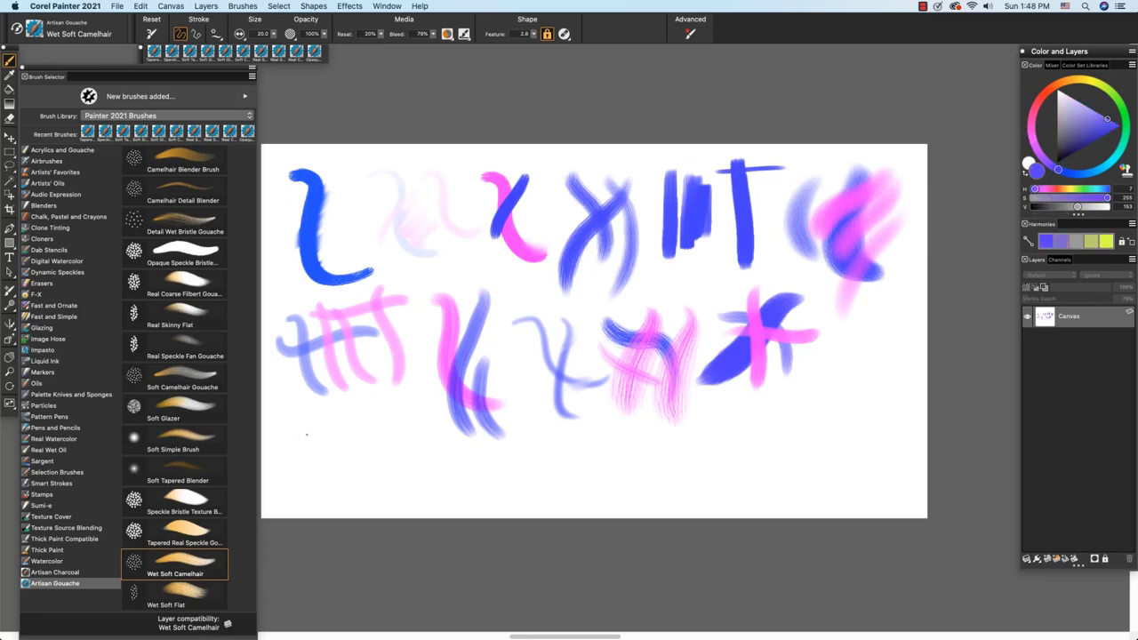
pyautogui.moveTo(302, 444); pyautogui.dragTo(387, 471)
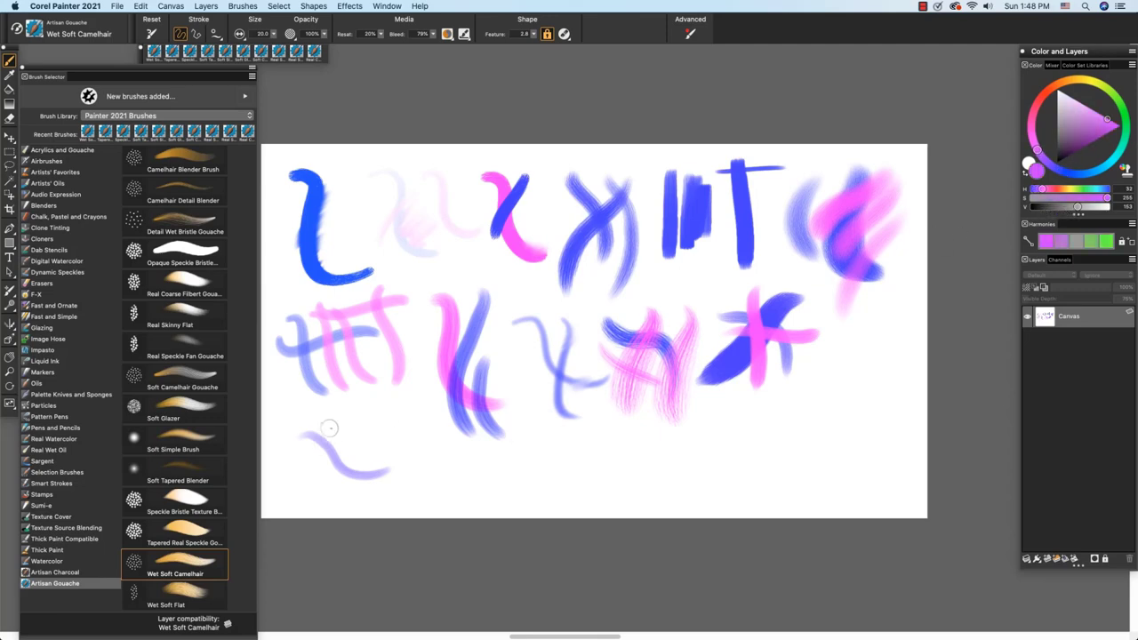
pyautogui.moveTo(329, 428); pyautogui.dragTo(336, 446)
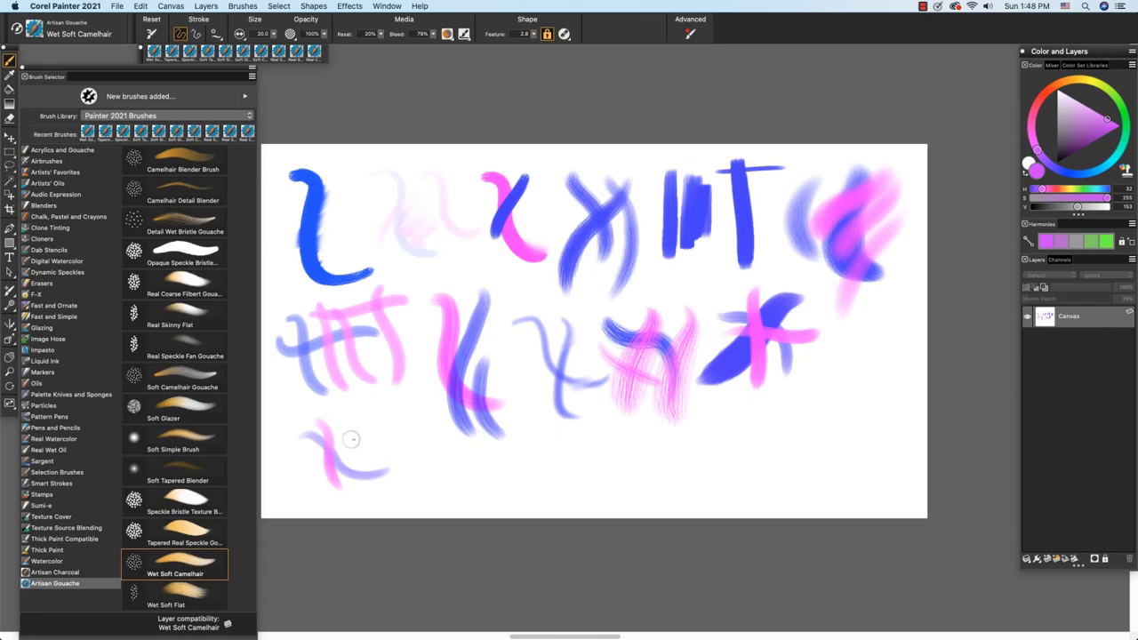
pyautogui.moveTo(351, 438); pyautogui.dragTo(413, 490)
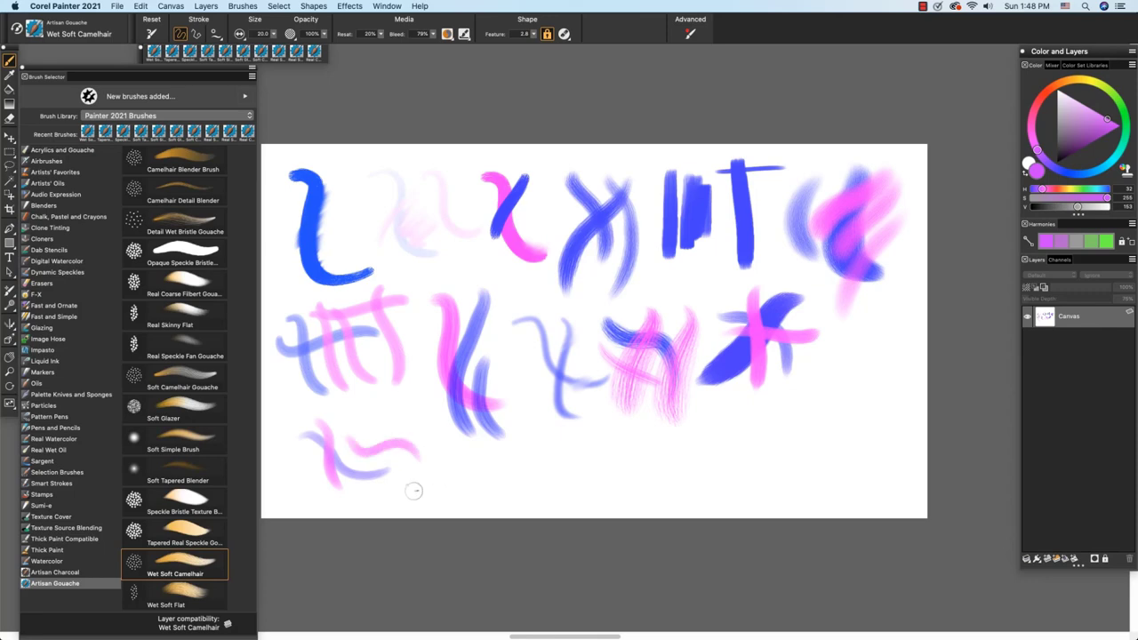
pyautogui.moveTo(413, 483)
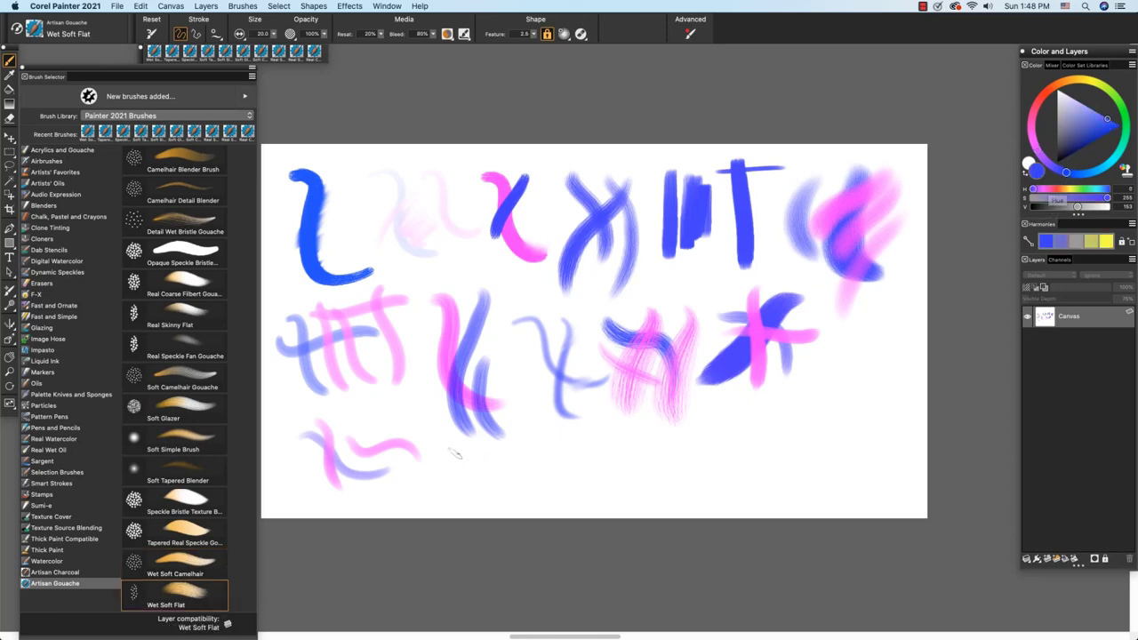
# Step: Paint a blue Wet Soft Flat stroke at bottom centre, then a long pink stroke beside it
pyautogui.moveTo(455, 455); pyautogui.dragTo(539, 462)
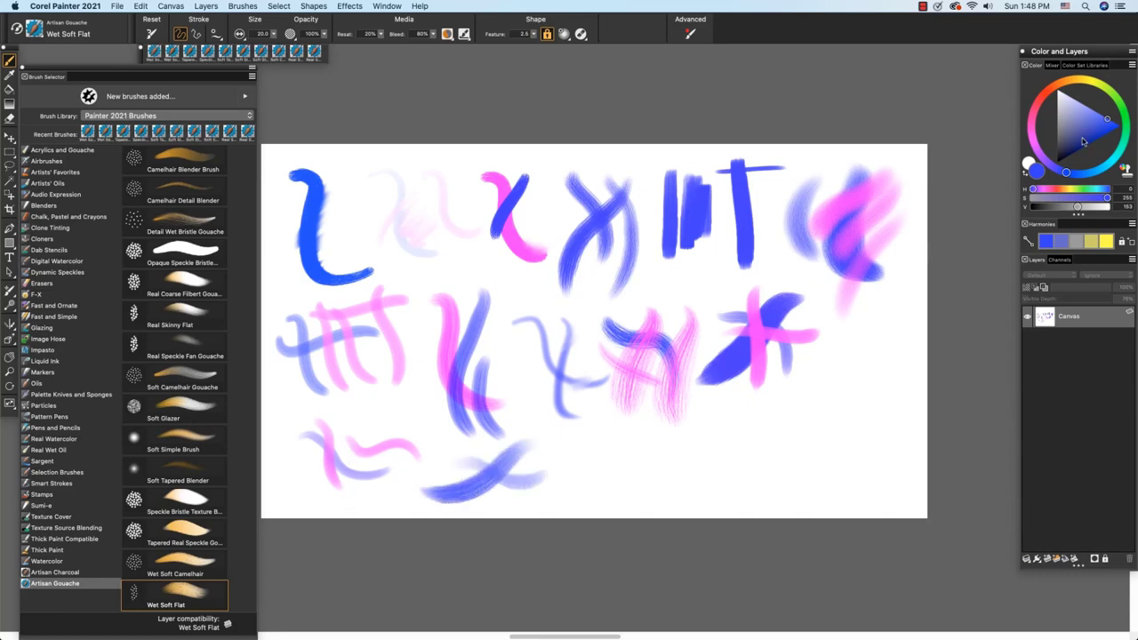
pyautogui.click(1088, 120)
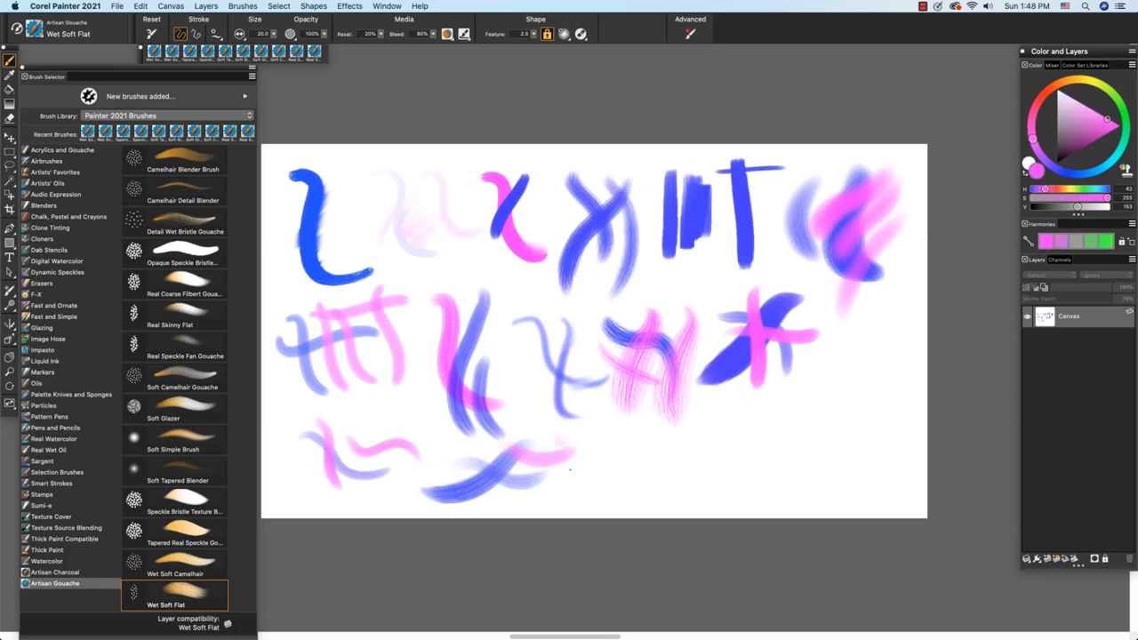
pyautogui.moveTo(569, 458); pyautogui.dragTo(702, 444)
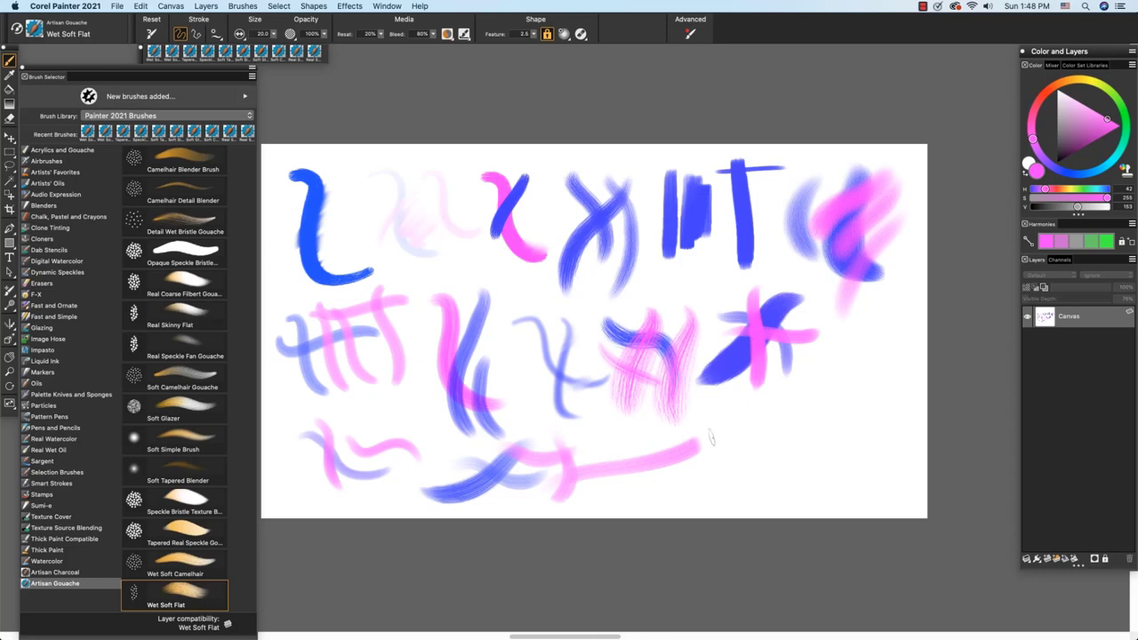